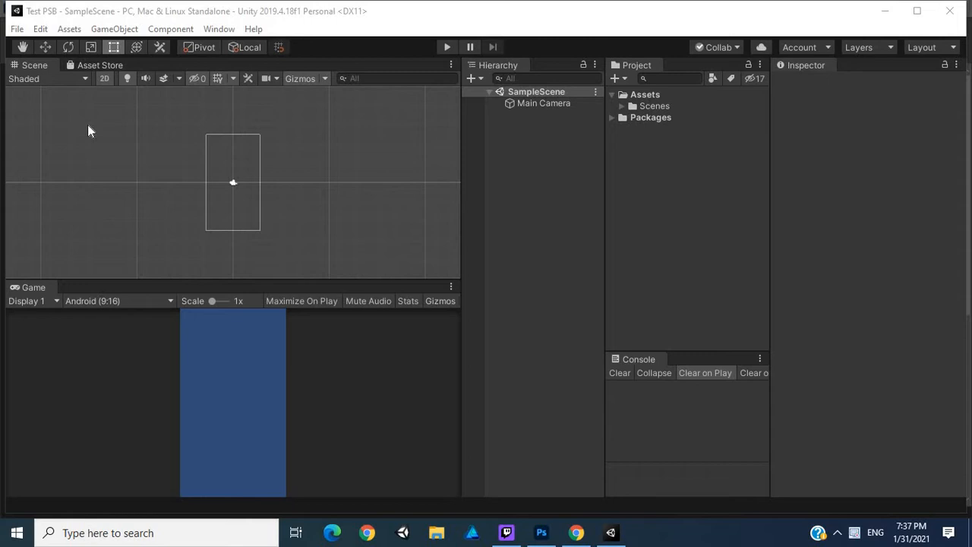
mouse_move(129, 328)
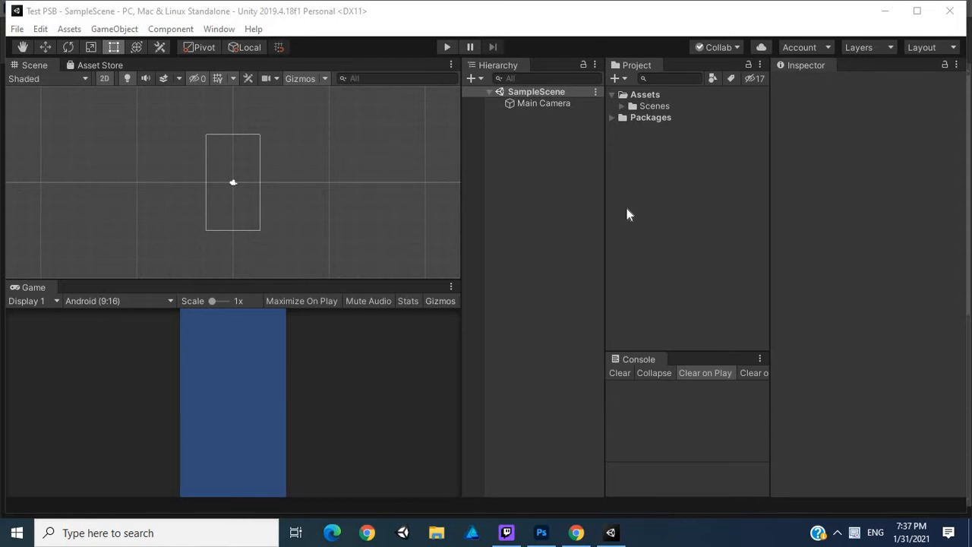
mouse_move(389, 341)
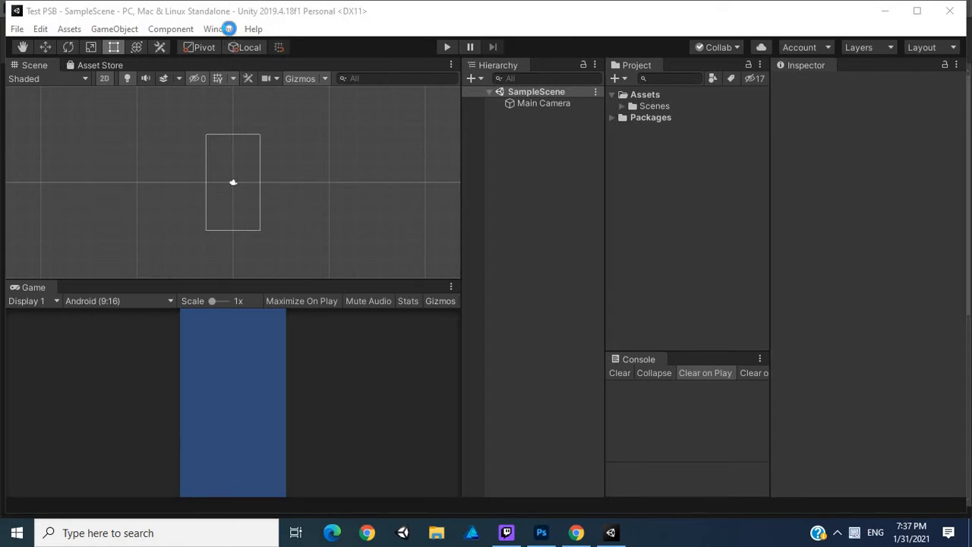
- Show the installed 2D PSD Importer 2.1.6 package details in the Package Manager
left_click(219, 29)
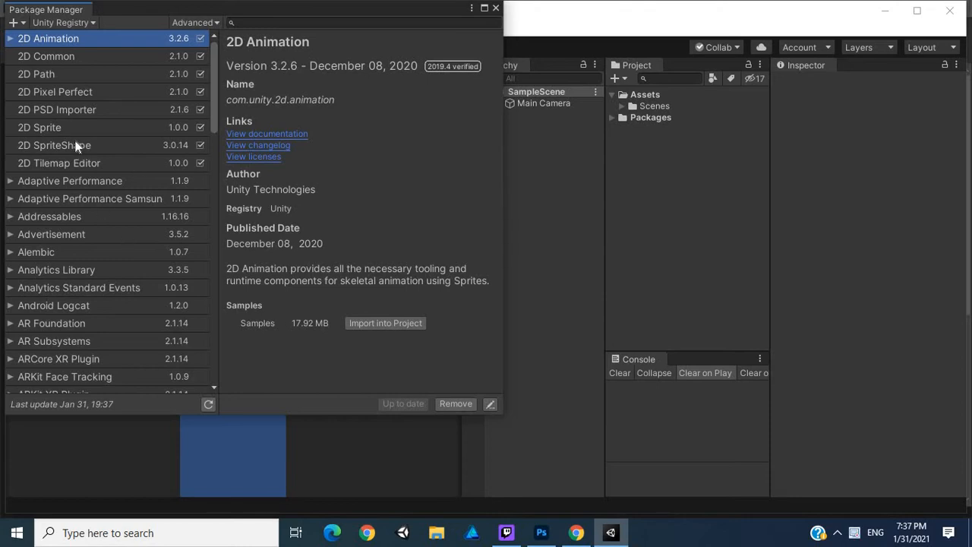
left_click(58, 109)
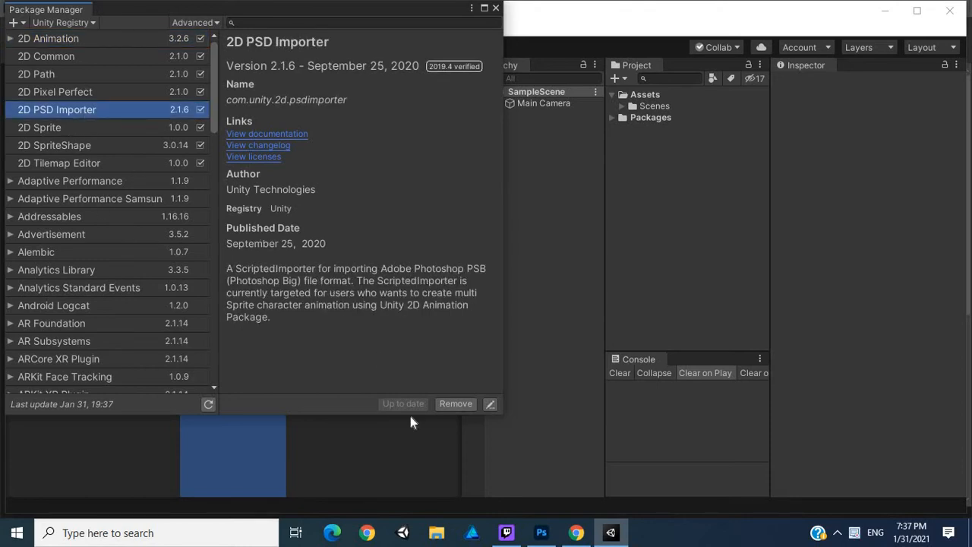
mouse_move(452, 404)
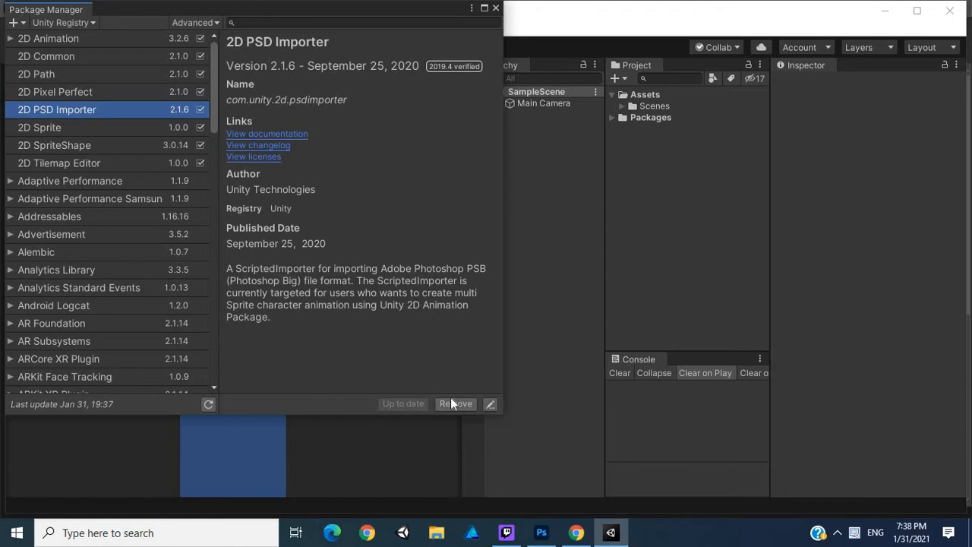
mouse_move(397, 240)
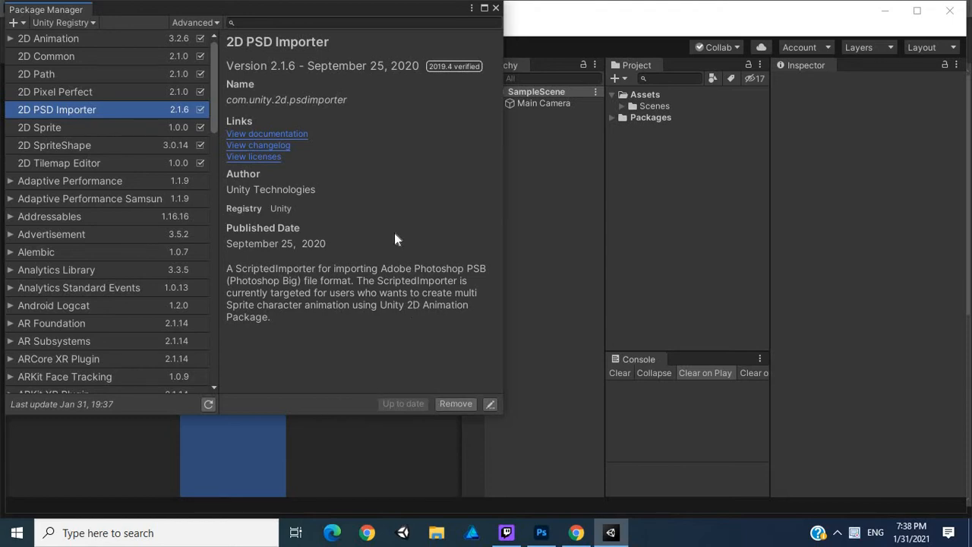
mouse_move(372, 228)
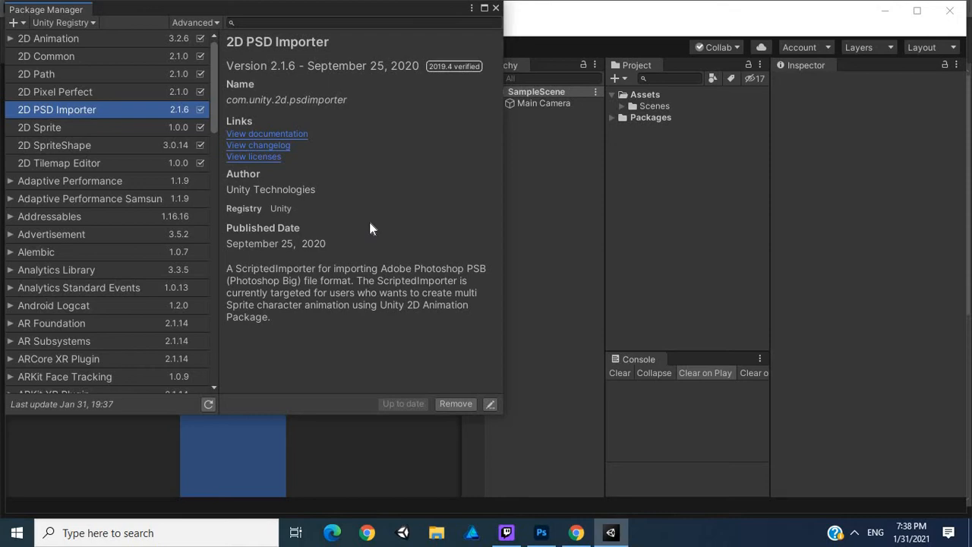
mouse_move(319, 176)
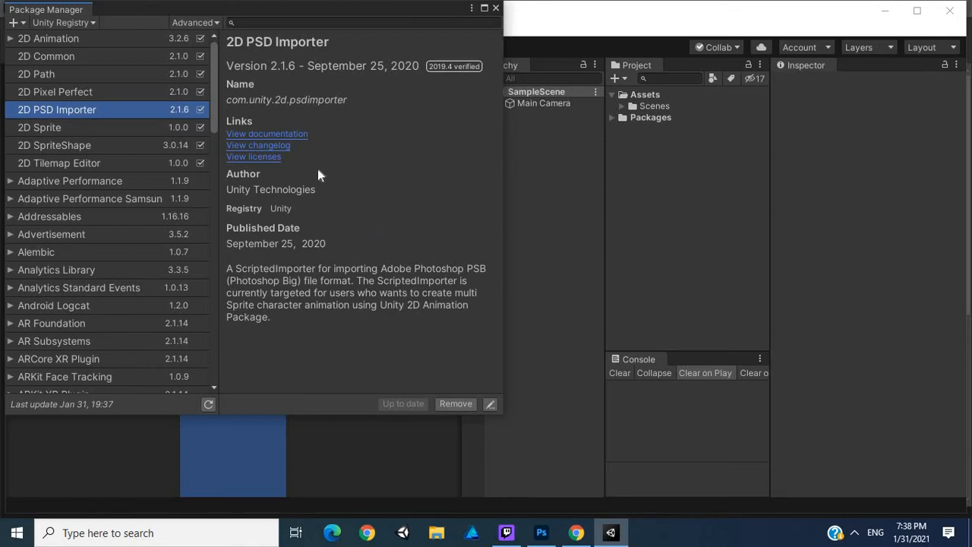
mouse_move(364, 85)
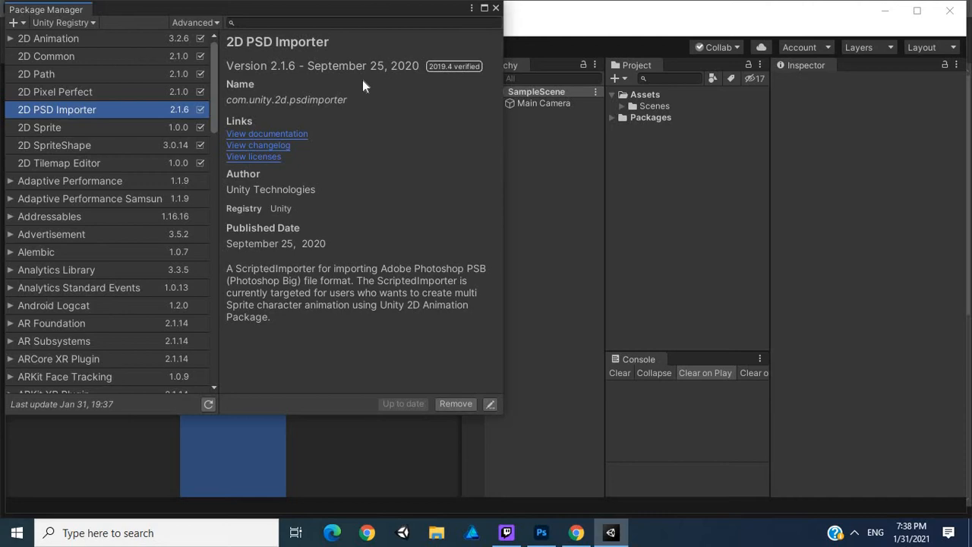
mouse_move(495, 9)
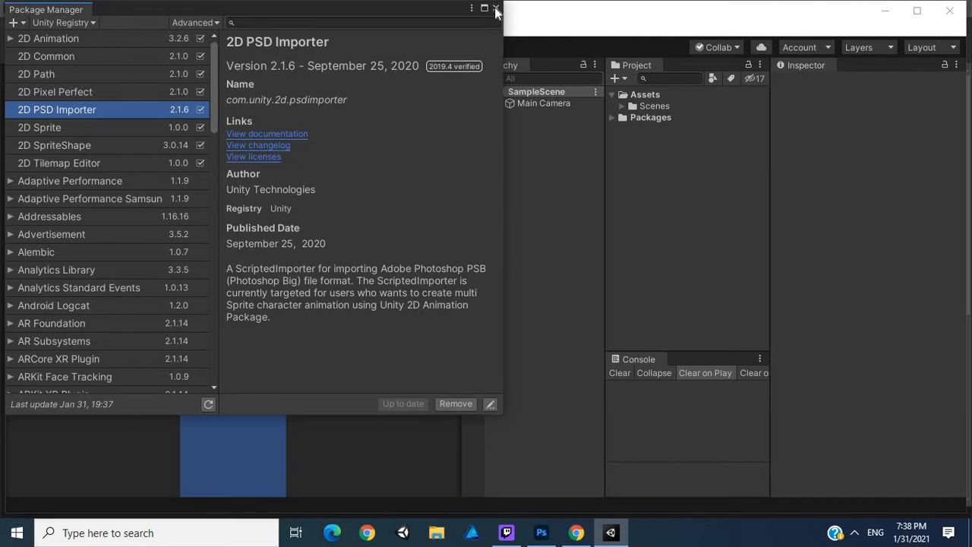
- Create a new blank 3840 × 2160 px Photoshop document from the custom preset
left_click(541, 532)
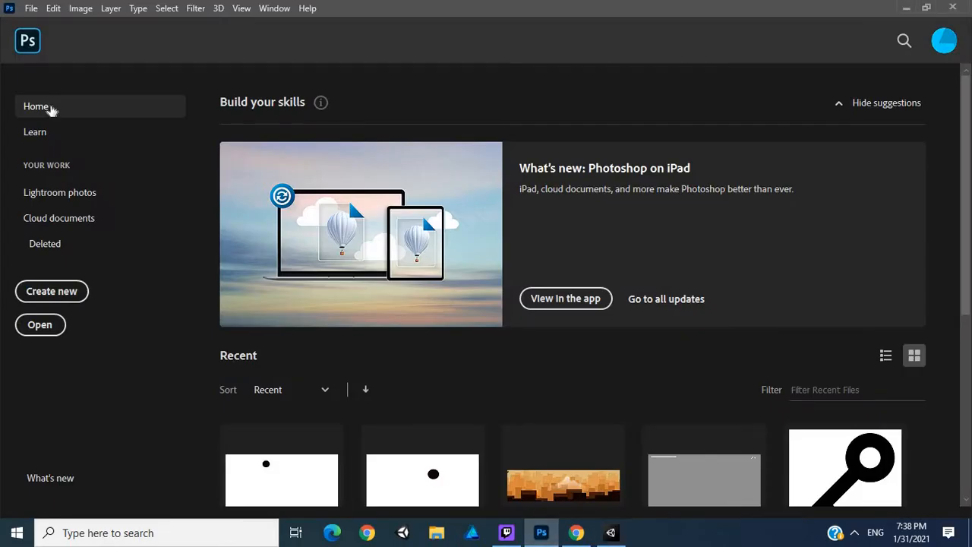
left_click(30, 9)
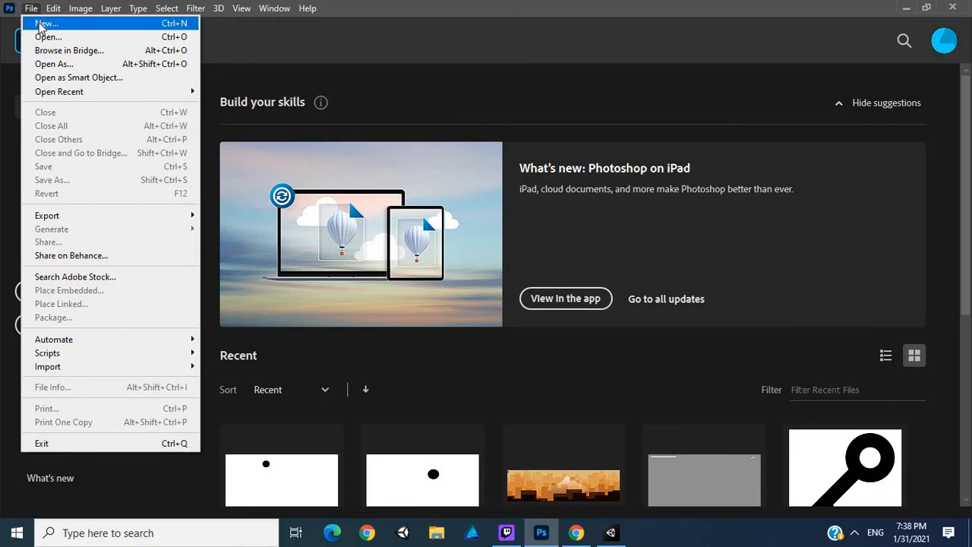
left_click(43, 24)
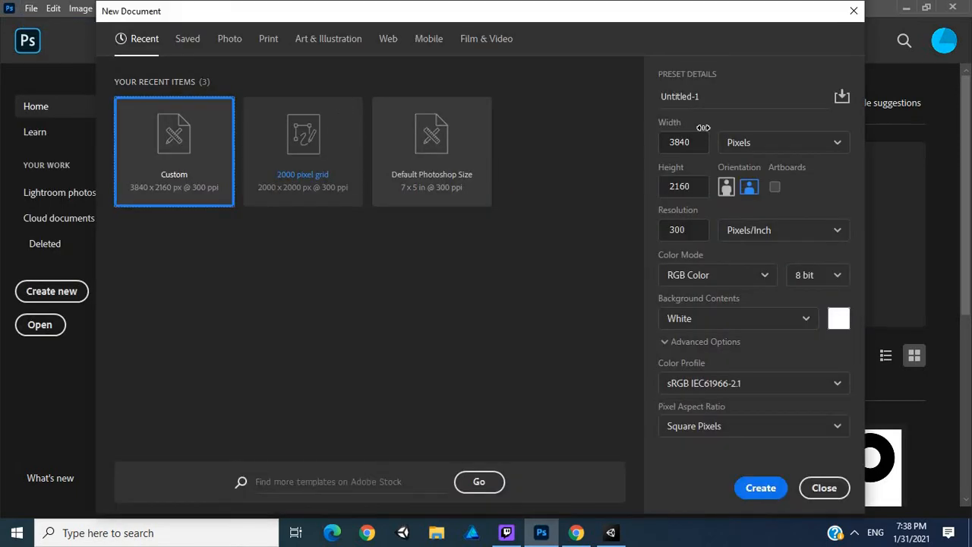
mouse_move(683, 142)
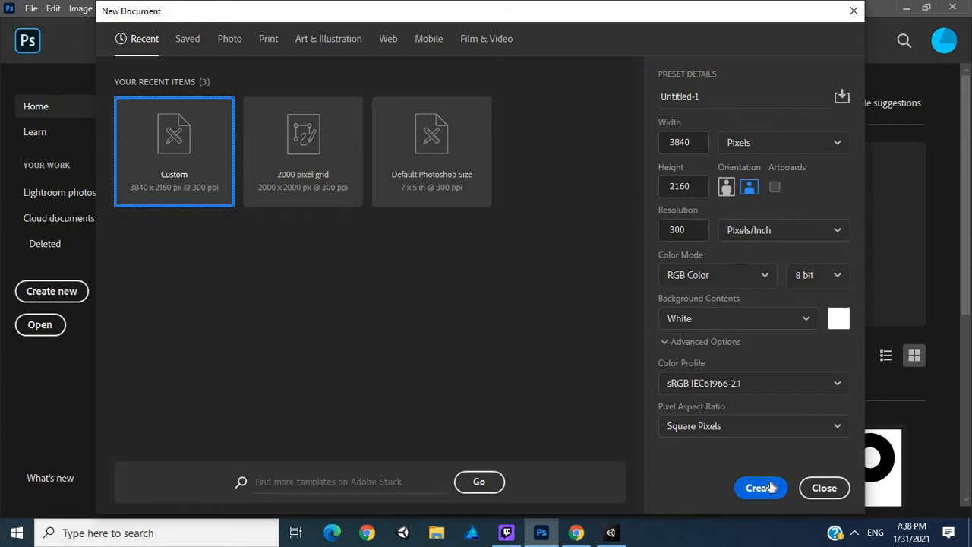
left_click(760, 488)
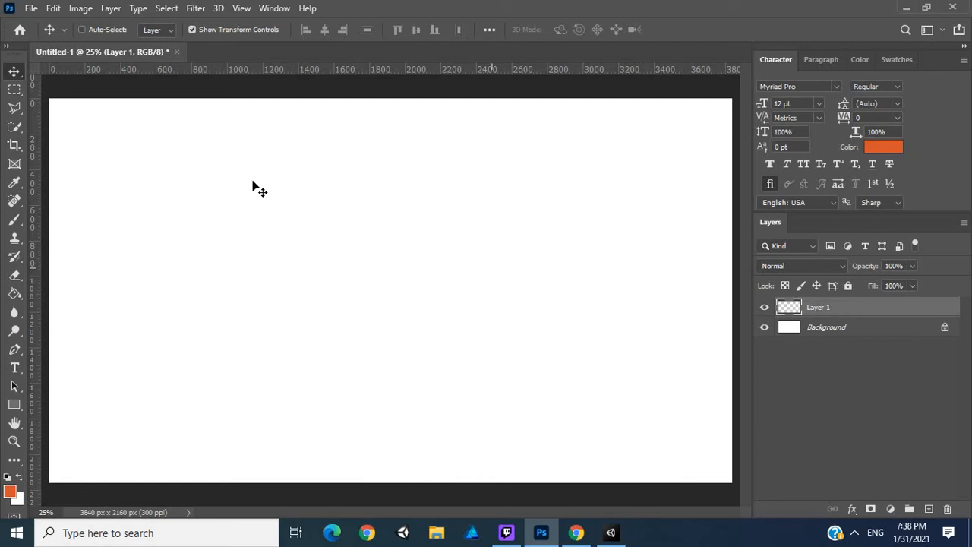
- Select a centred rectangle with the marquee and fill it solid orange with the Paint Bucket
left_click(9, 95)
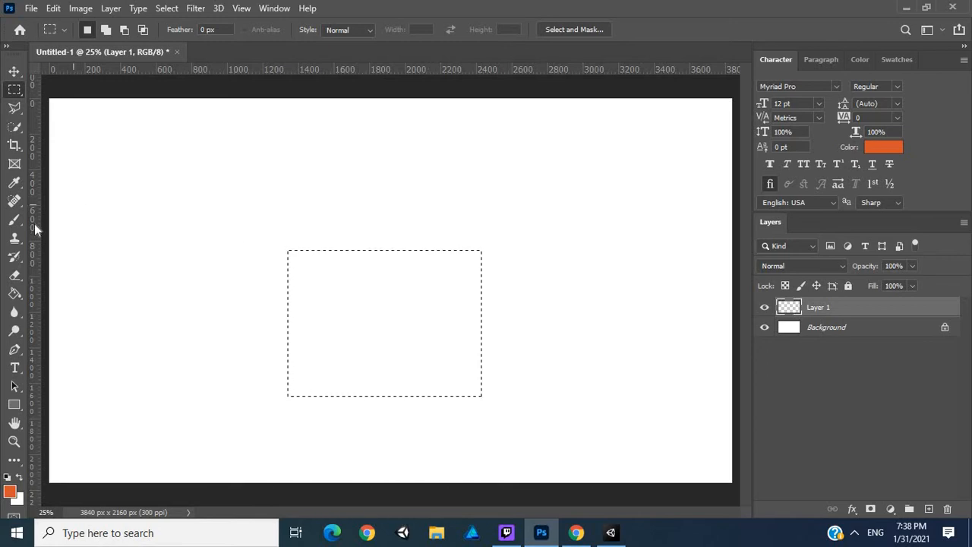
mouse_move(9, 344)
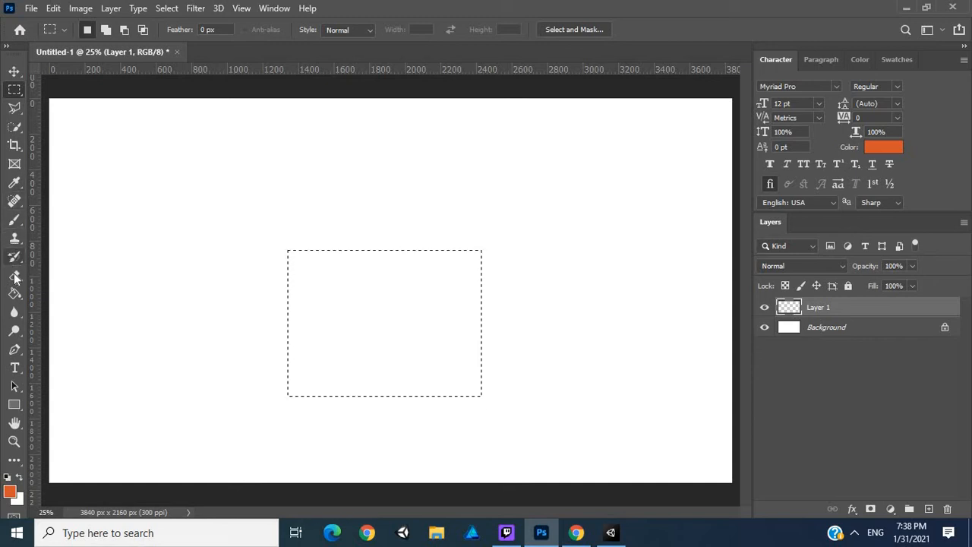
left_click(14, 293)
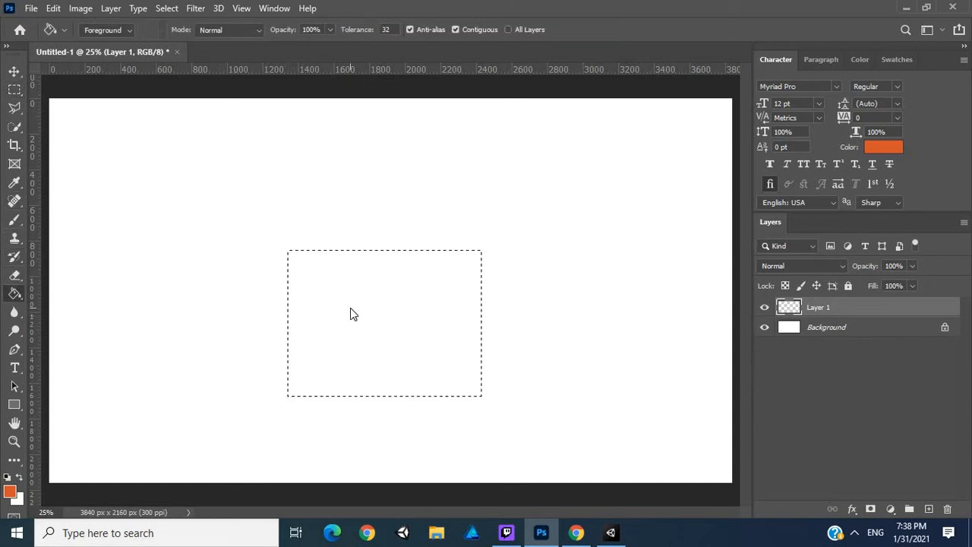
left_click(354, 313)
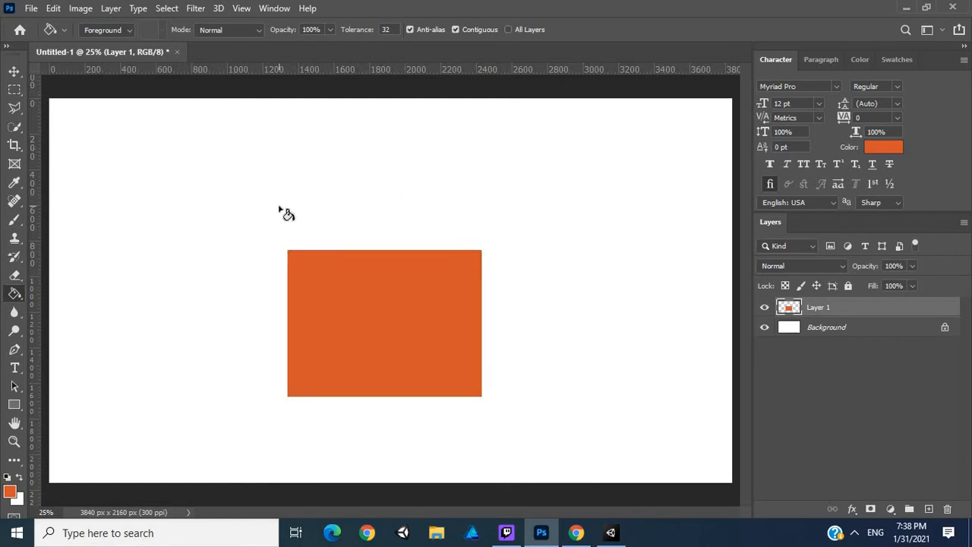
- Start Save As on this computer and name the file 'Box' in Large Document Format (PSB)
left_click(41, 9)
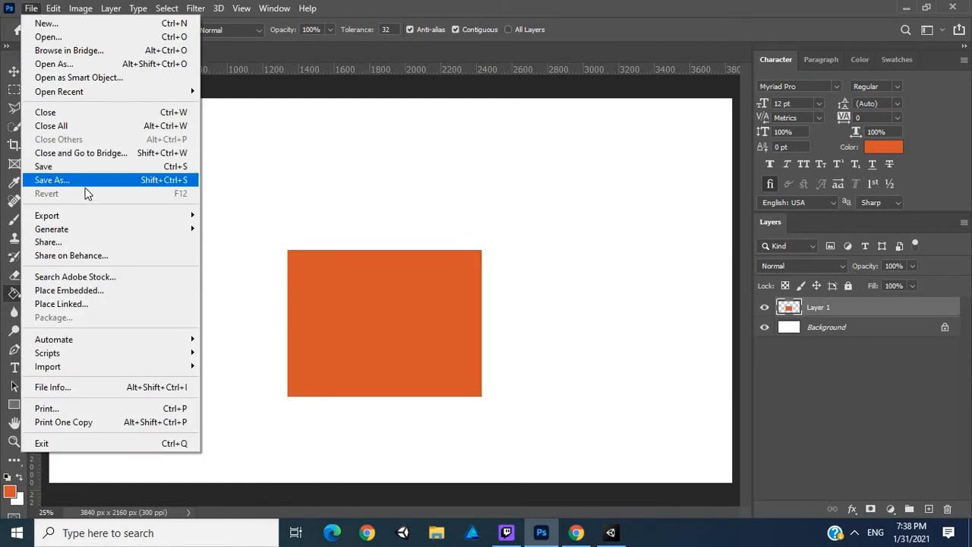
left_click(51, 179)
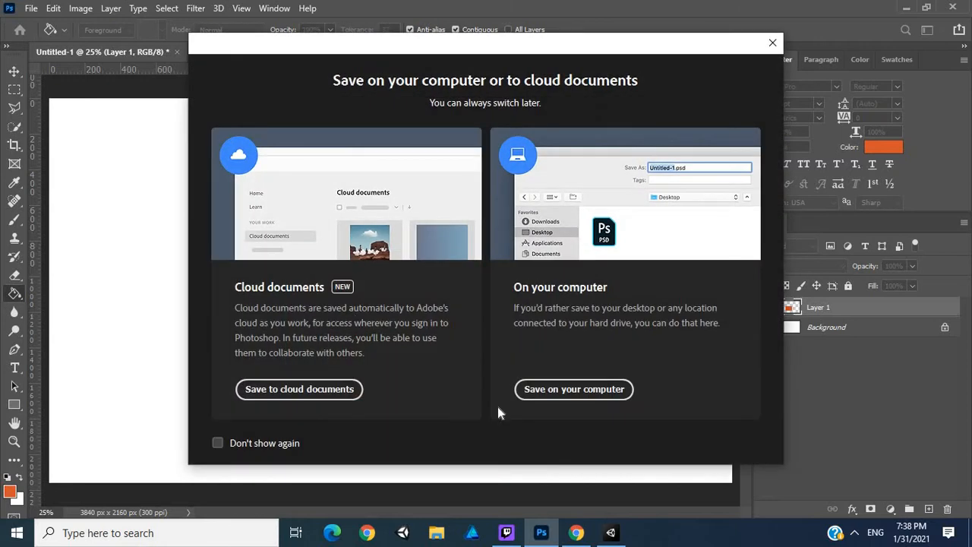
left_click(772, 43)
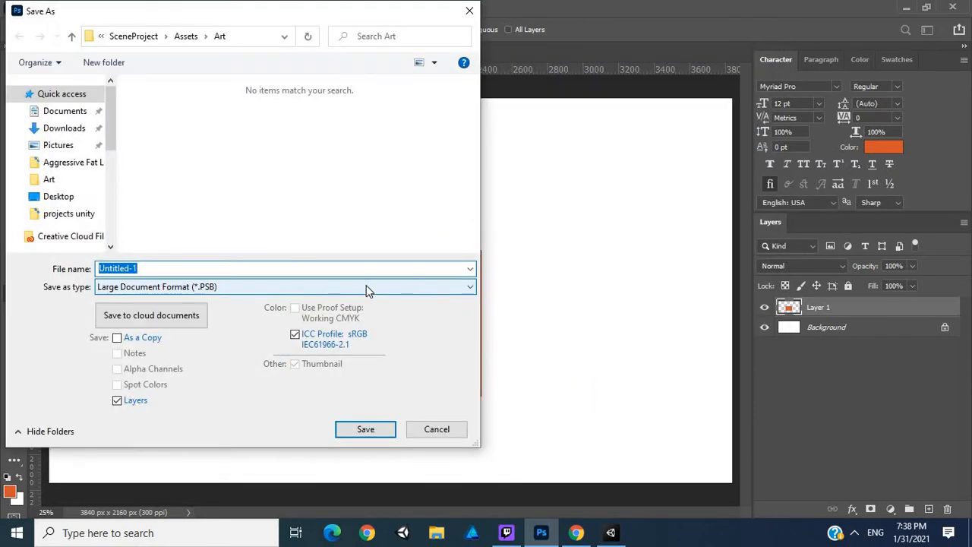
mouse_move(237, 296)
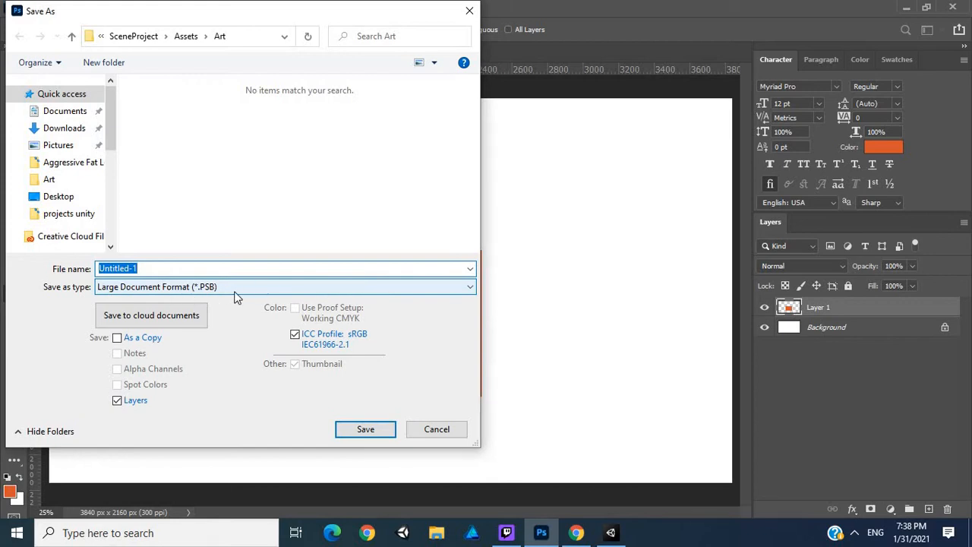
left_click(261, 267)
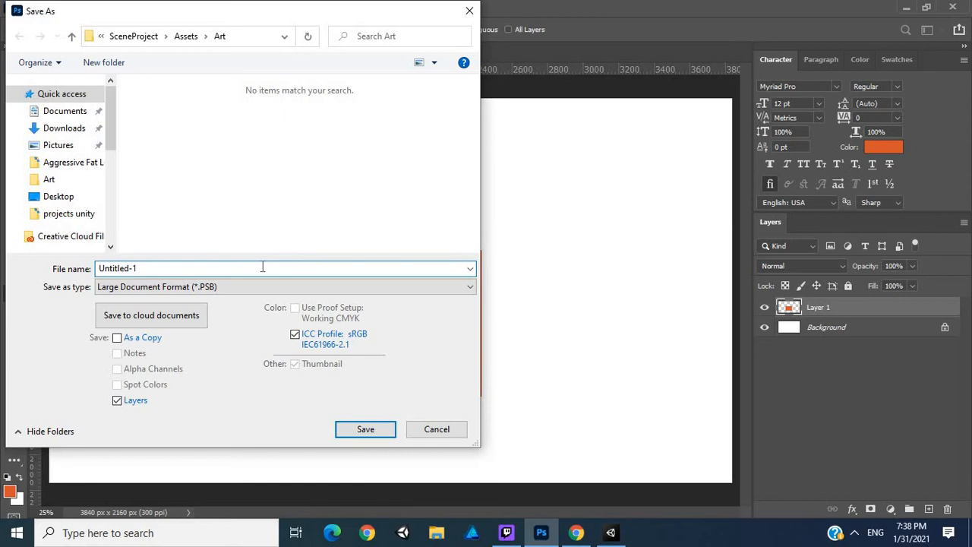
type("B")
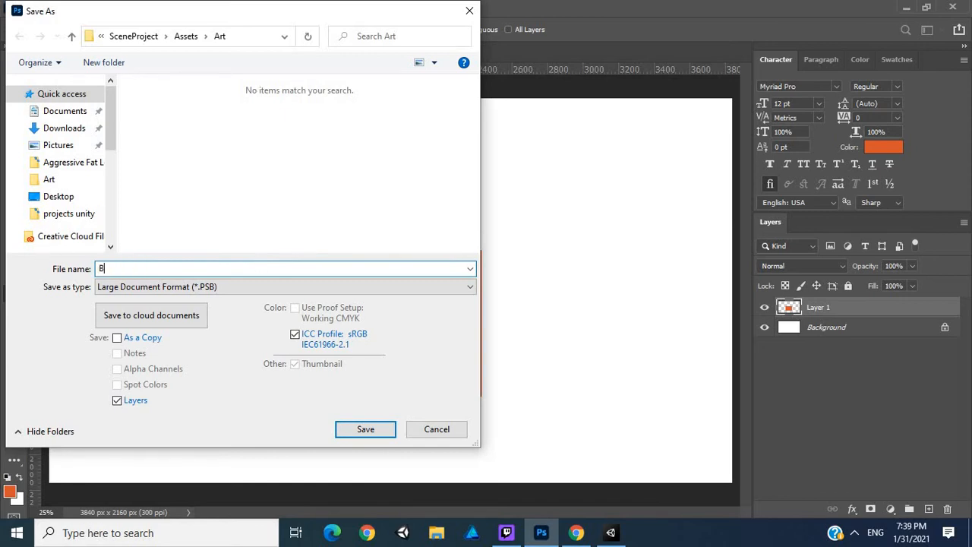
type("ox")
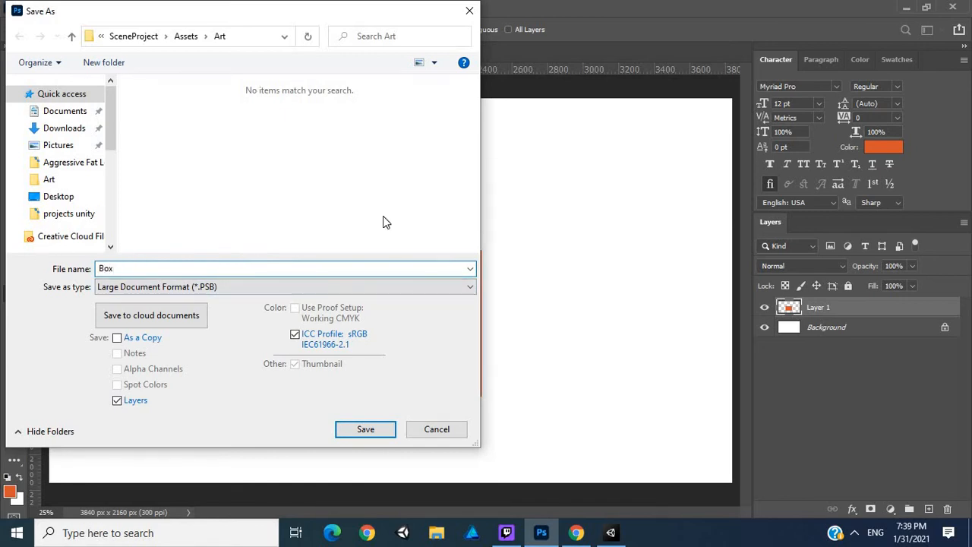
left_click(283, 267)
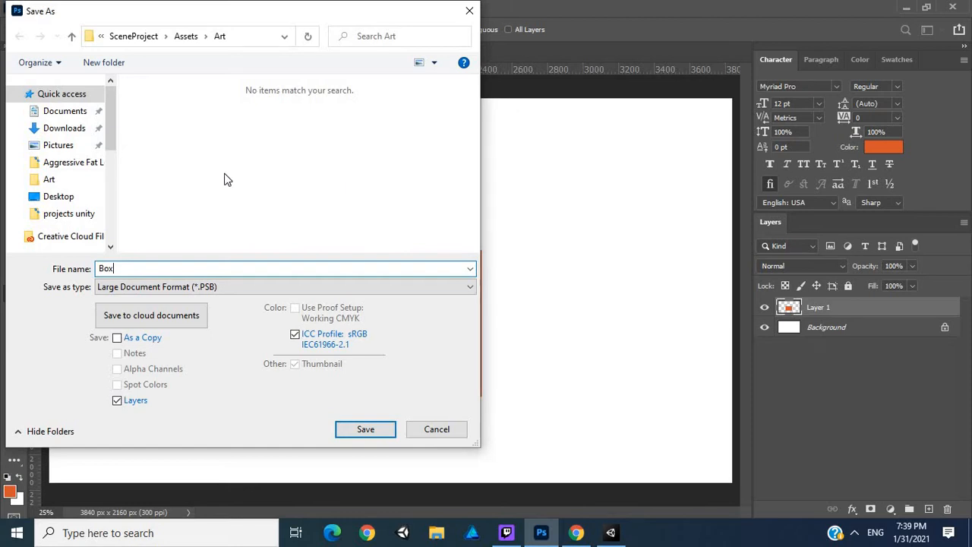
mouse_move(197, 124)
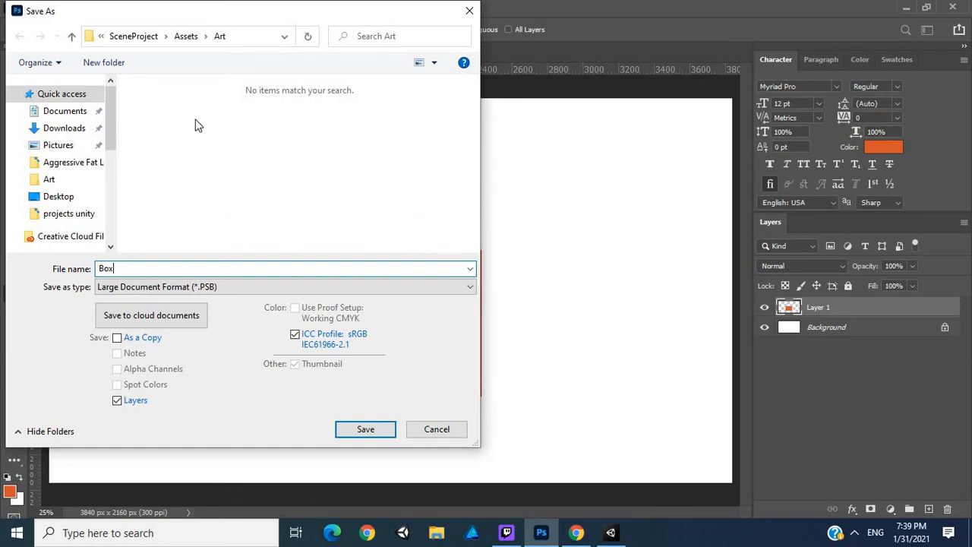
mouse_move(66, 115)
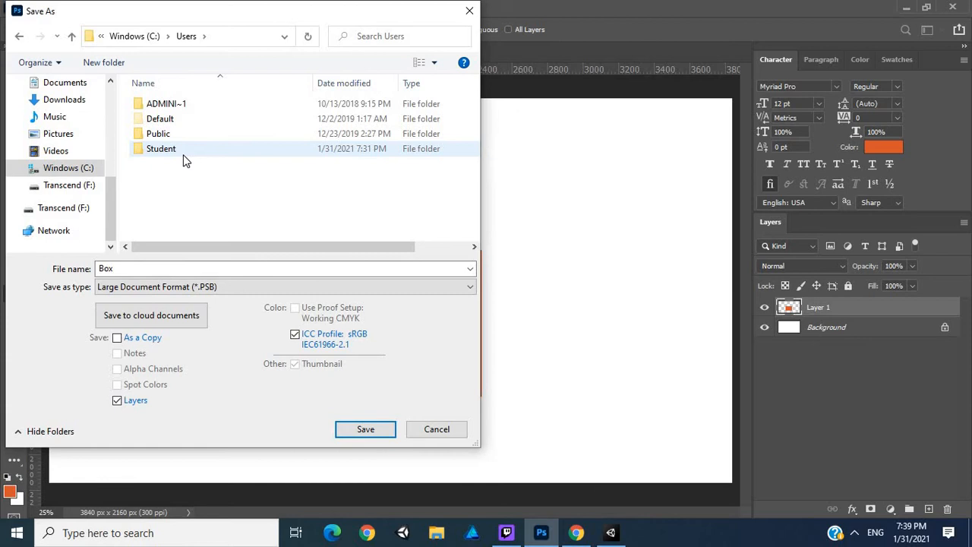
- Browse to Student > Test PSB > Assets, create a new folder there and save Box.psb into it
double_click(161, 149)
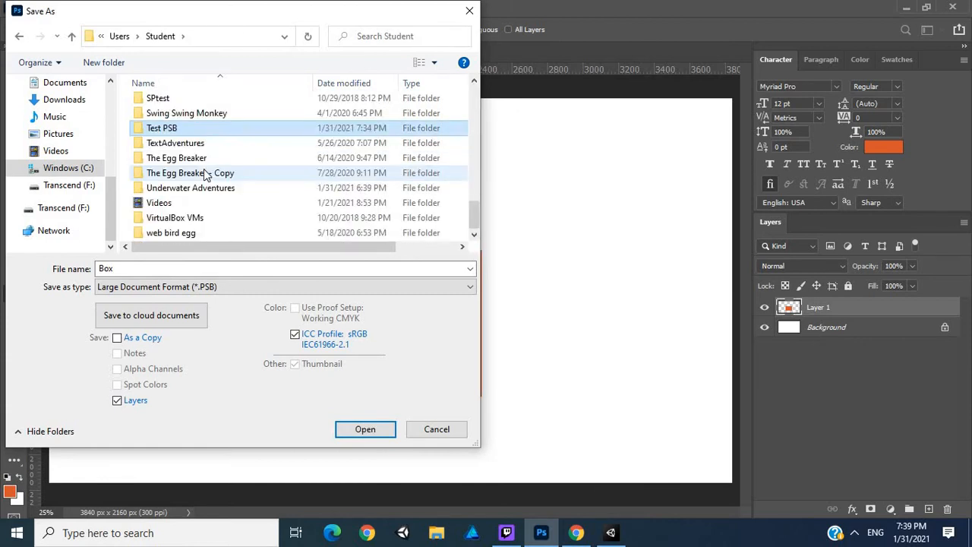
double_click(161, 128)
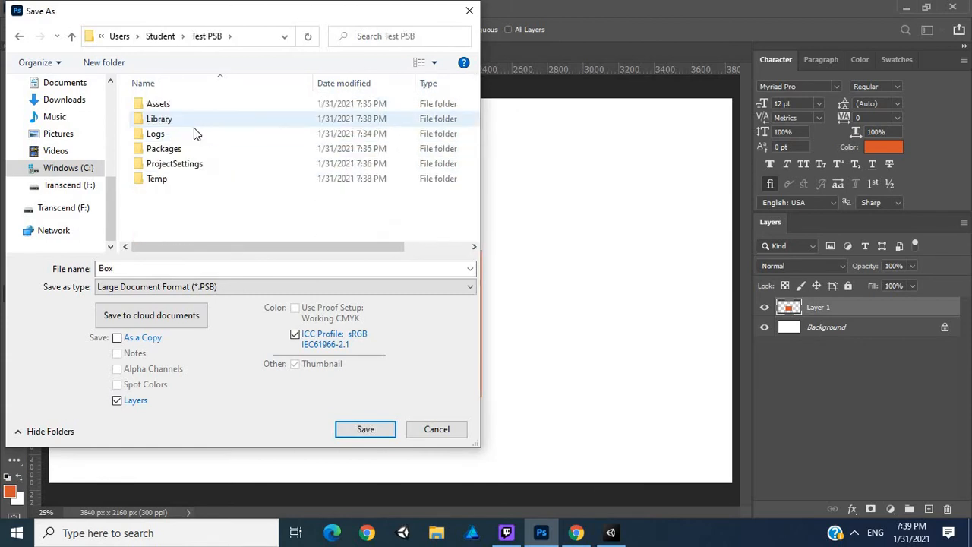
double_click(158, 103)
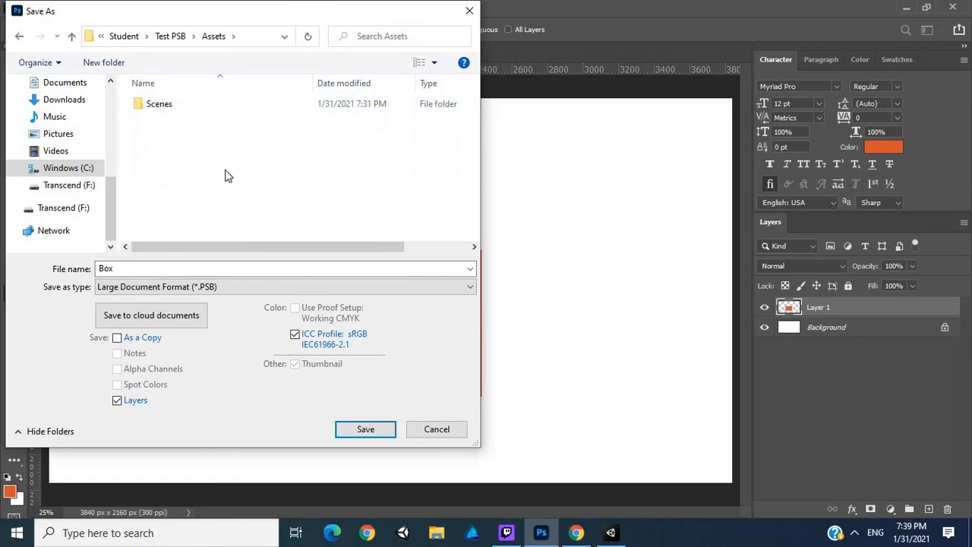
right_click(228, 176)
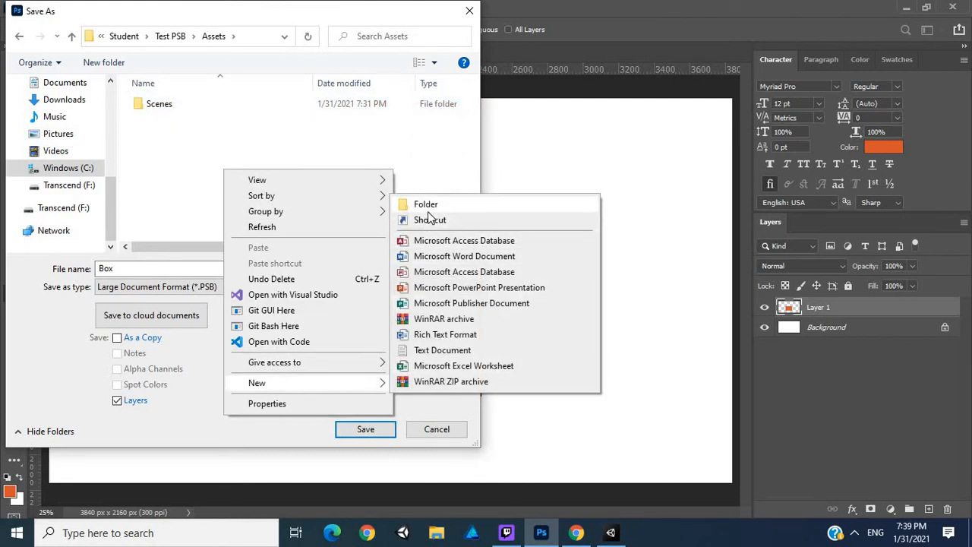
left_click(425, 203)
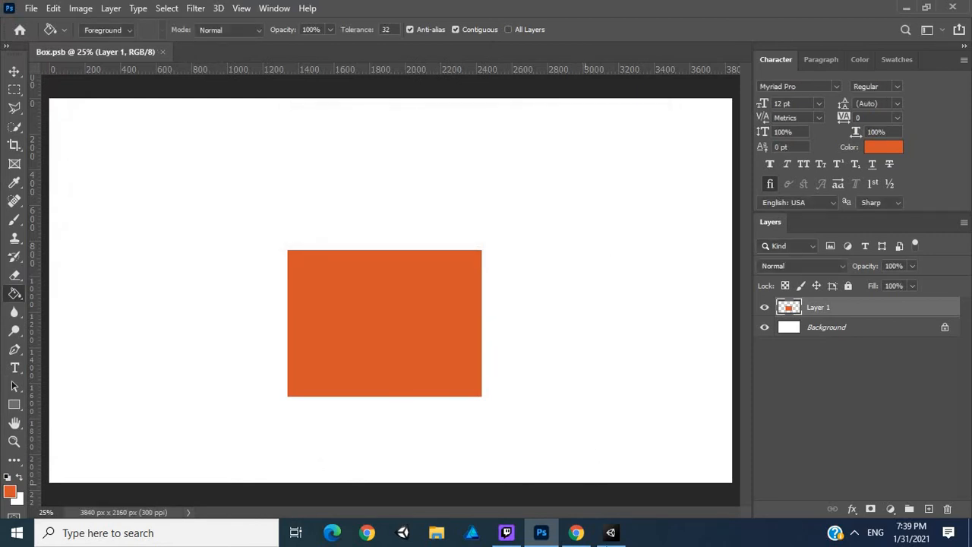
- Switch to Unity and expand Assets > Art > Box to reveal its Background and Layer 1 sprites
left_click(611, 531)
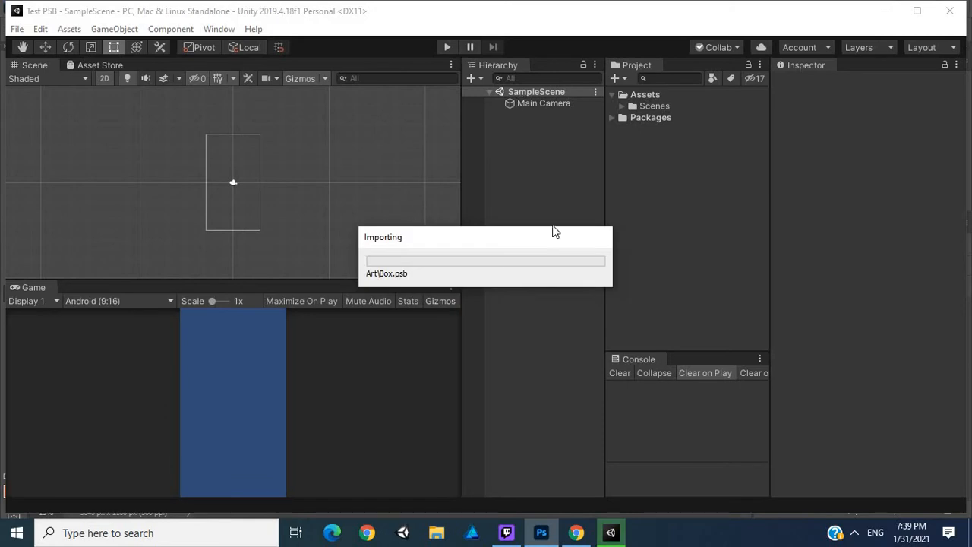
mouse_move(489, 131)
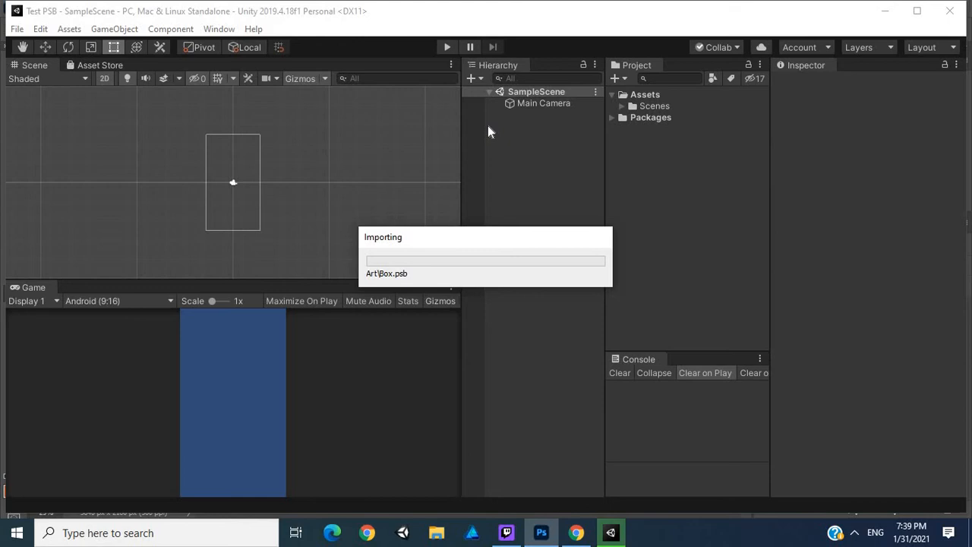
mouse_move(243, 294)
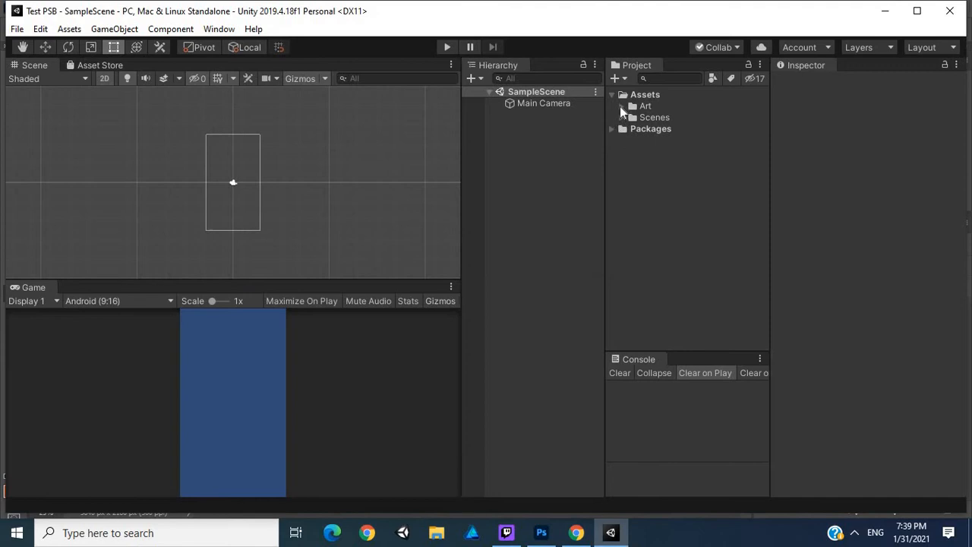
left_click(628, 106)
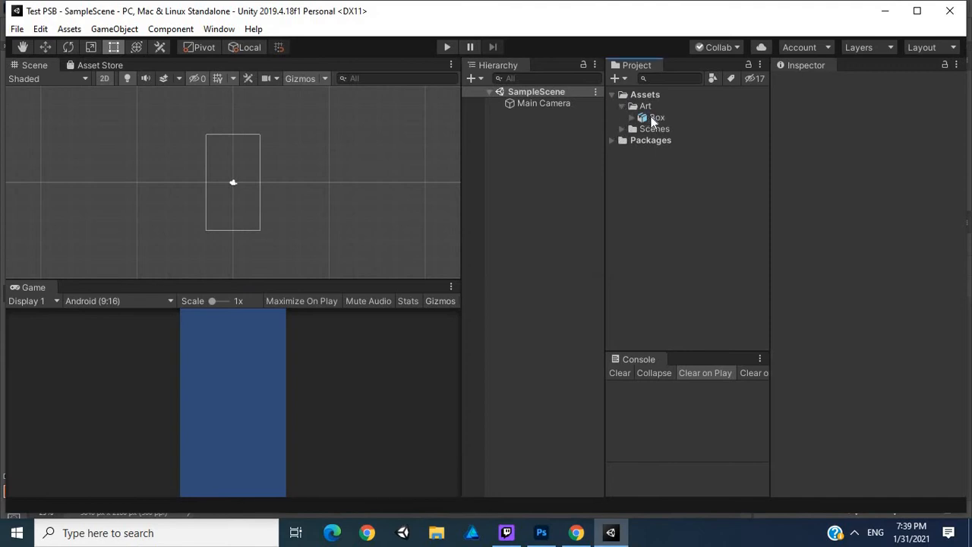
mouse_move(647, 123)
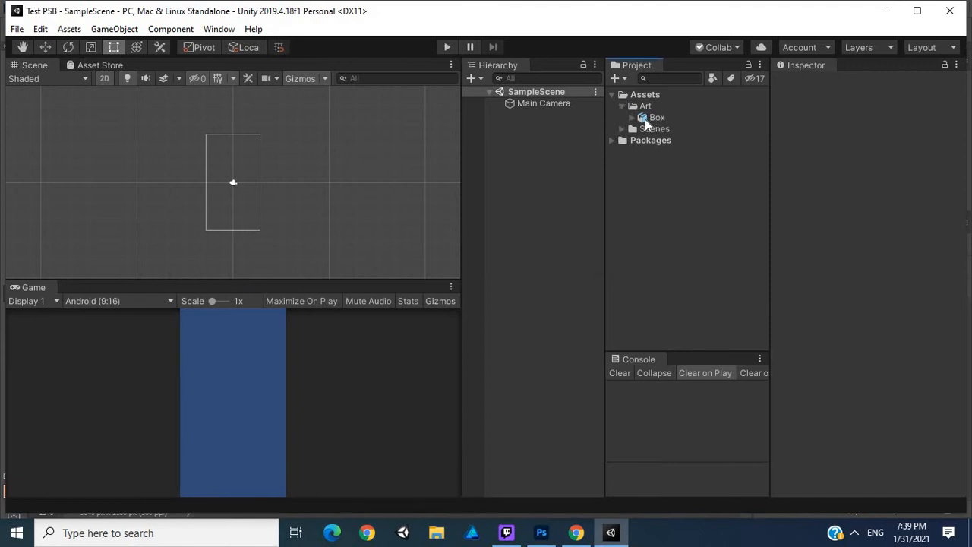
mouse_move(636, 121)
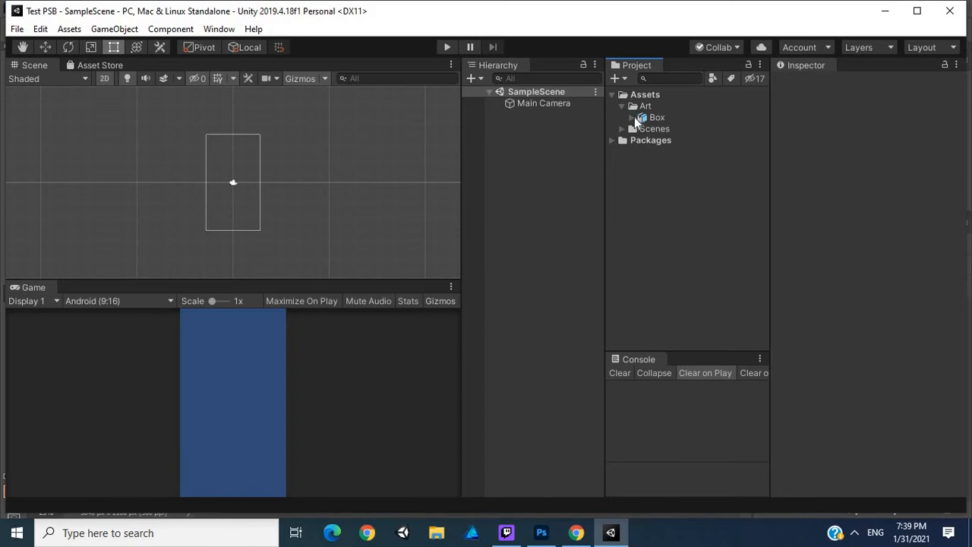
left_click(632, 117)
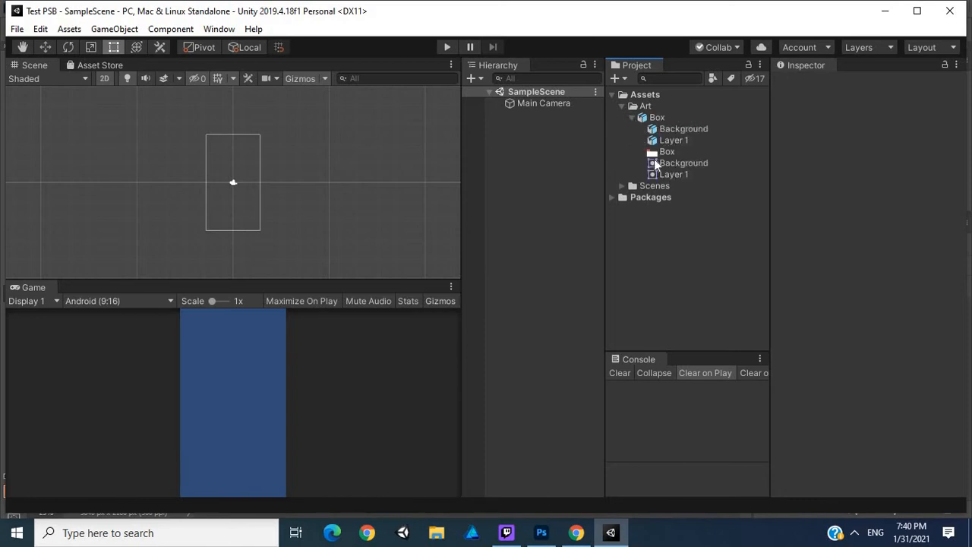
left_click(665, 151)
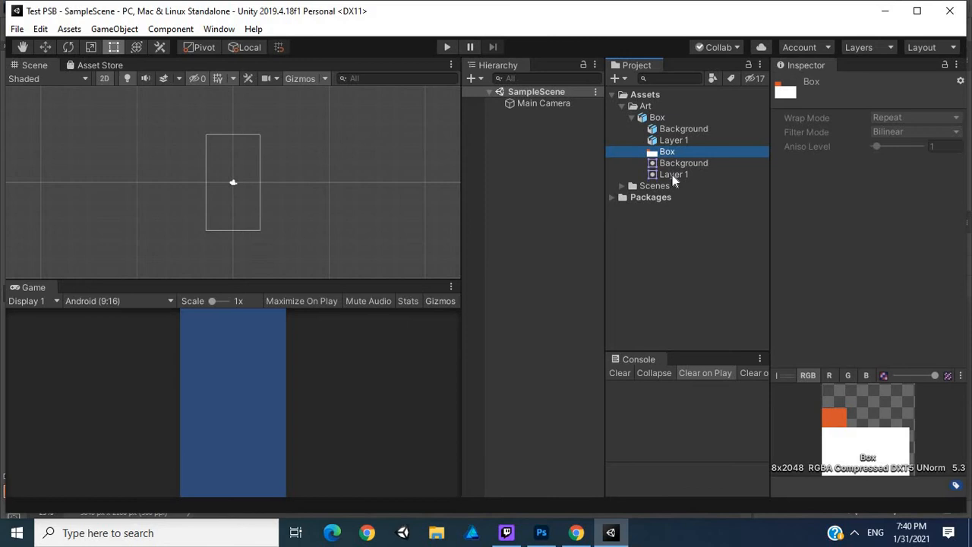
left_click(682, 163)
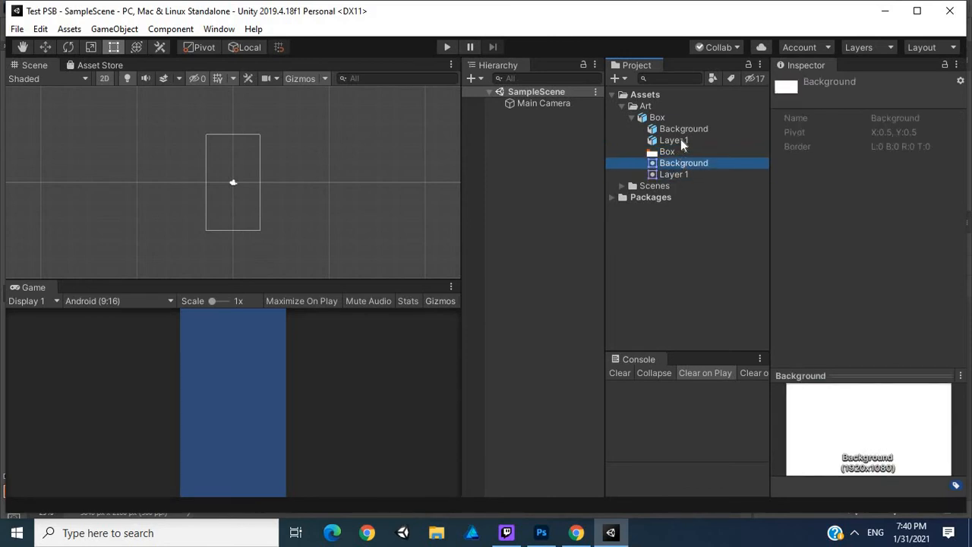
left_click(656, 117)
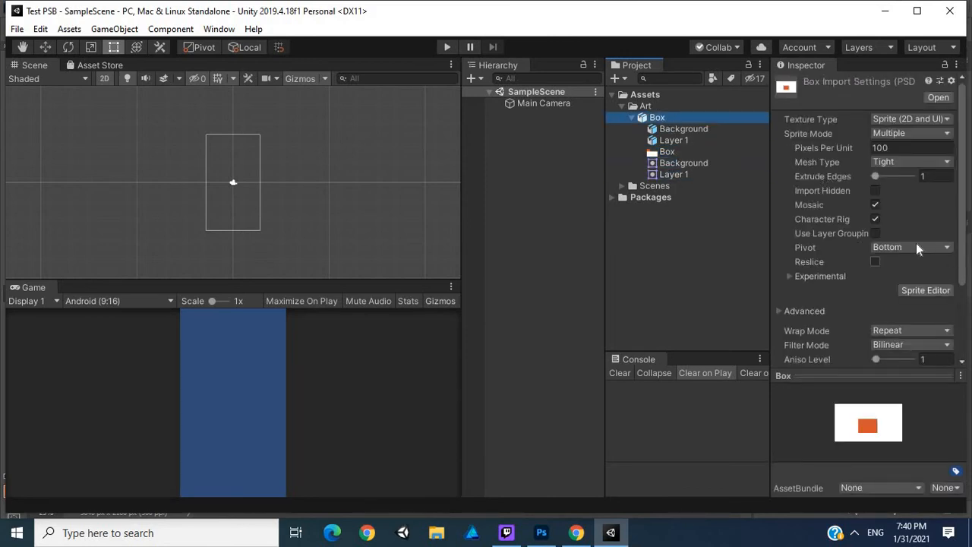
- Set Box.psb's Mesh Type to Full Rect, apply it, and inspect the sprites in the Sprite Editor
left_click(911, 161)
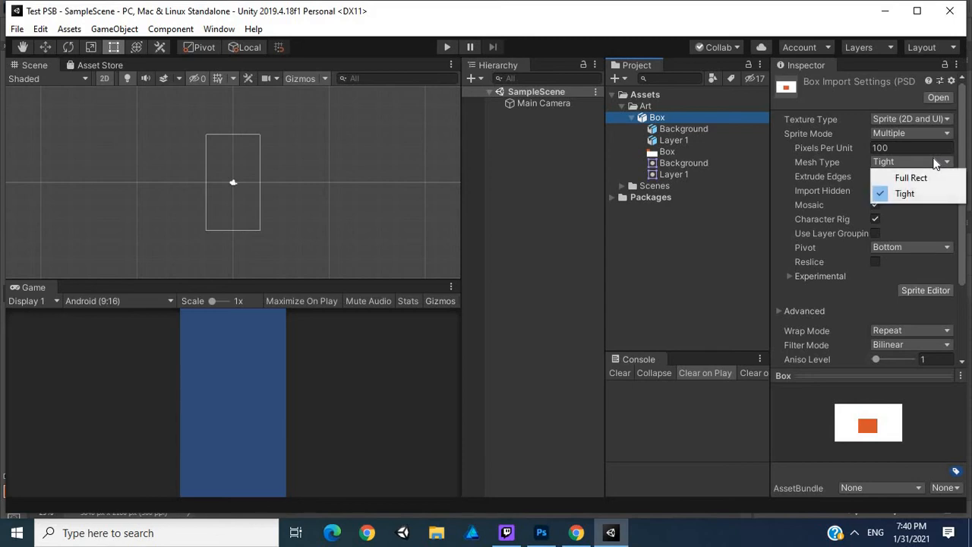
left_click(908, 177)
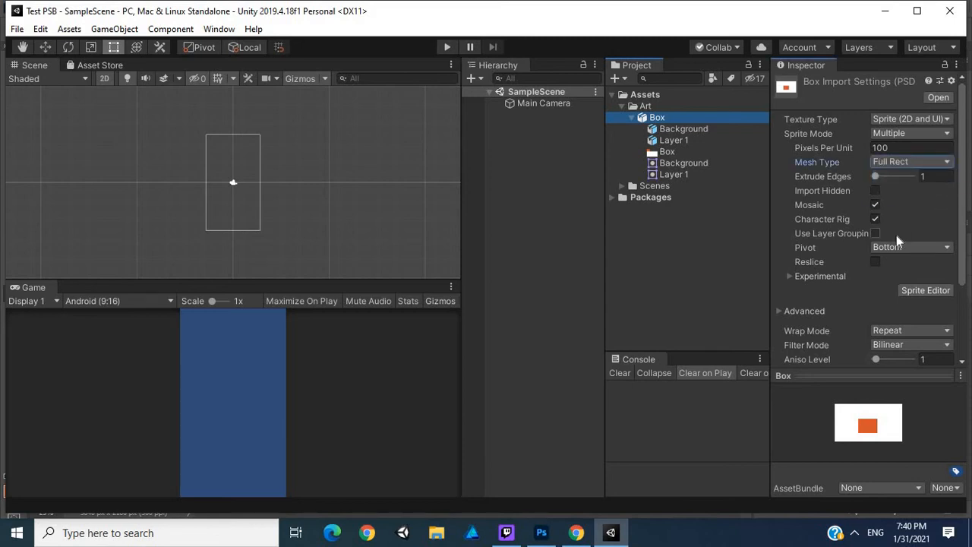
left_click(925, 290)
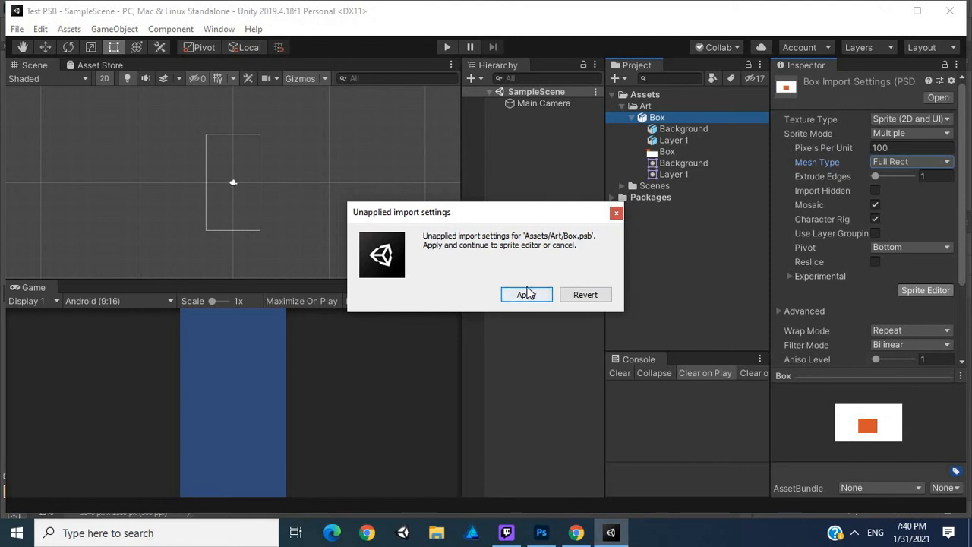
left_click(526, 295)
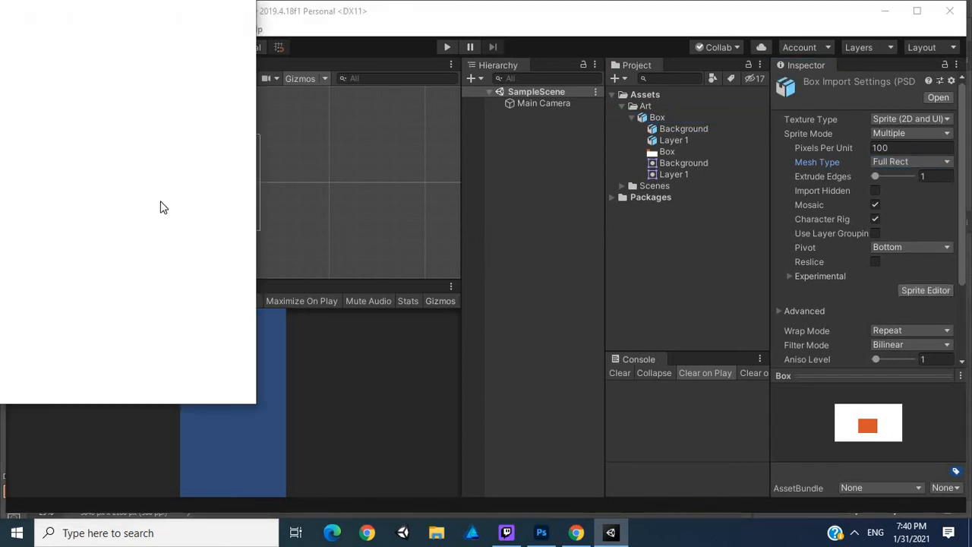
left_click(925, 290)
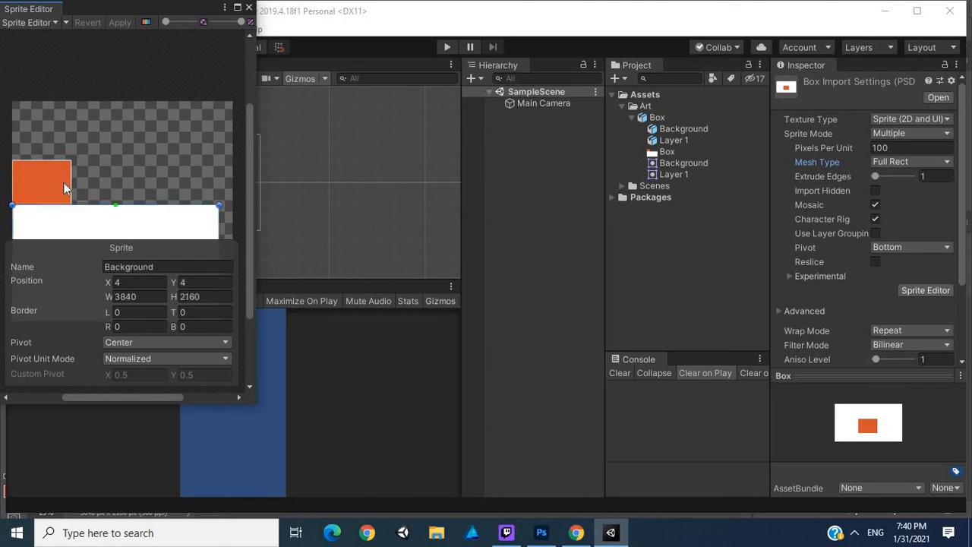
left_click(249, 9)
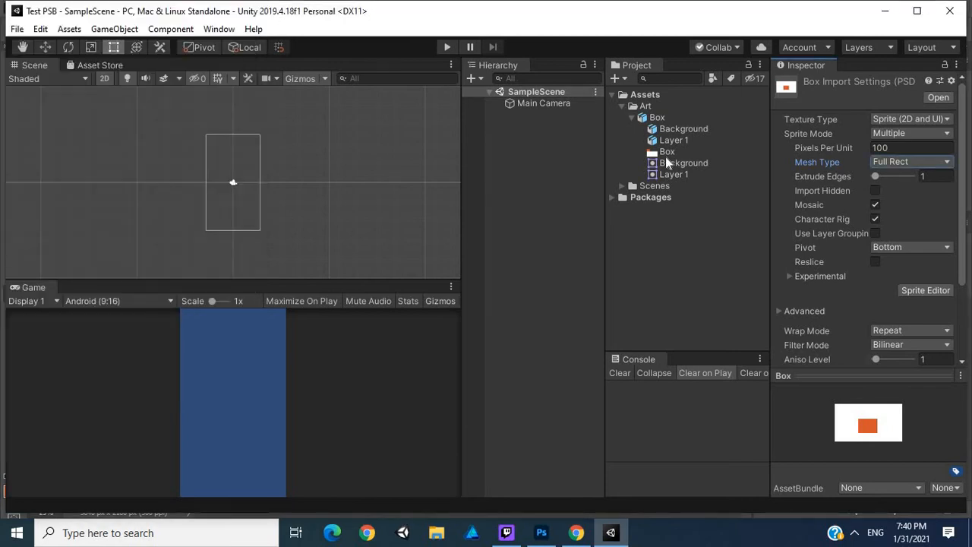
- Create an empty GameObject in SampleScene and add a Sprite Renderer component to it
left_click(673, 173)
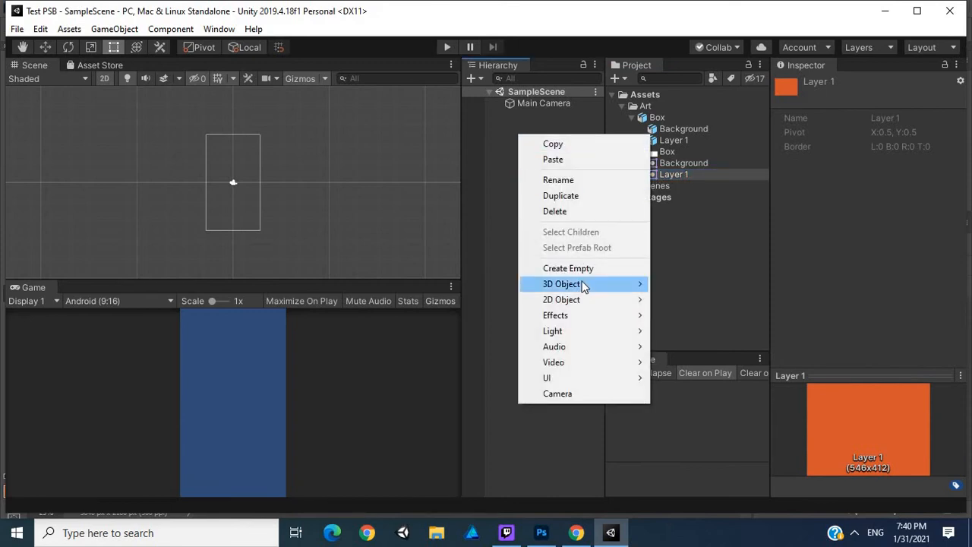
mouse_move(590, 267)
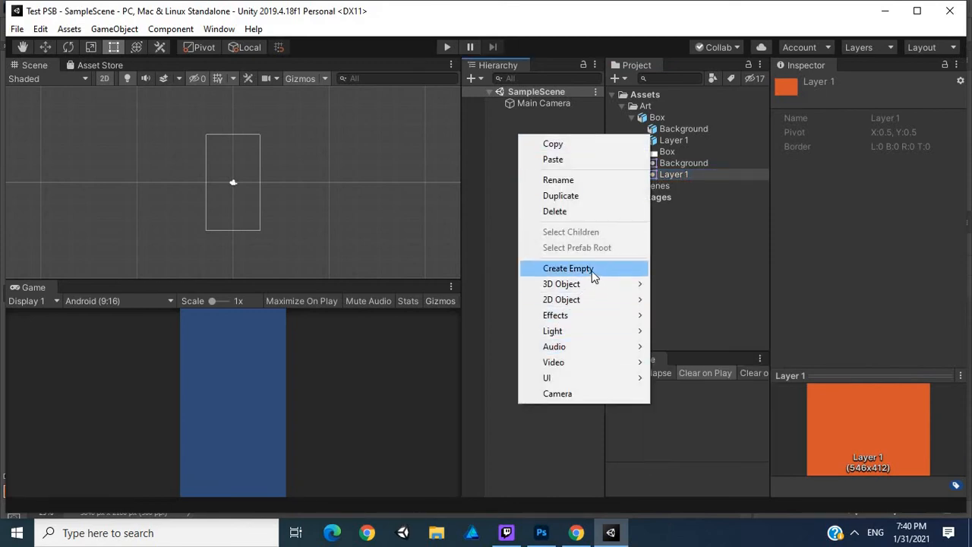
left_click(568, 268)
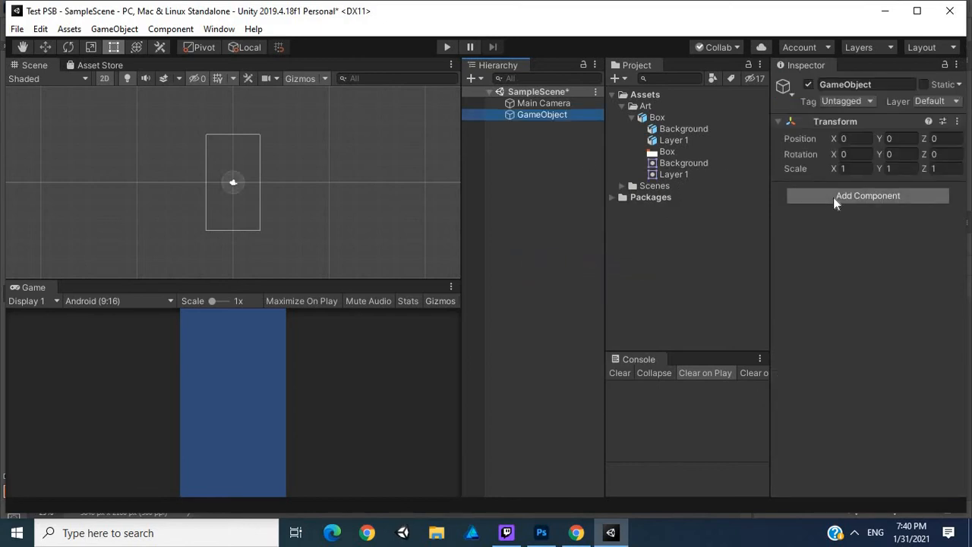
left_click(868, 195)
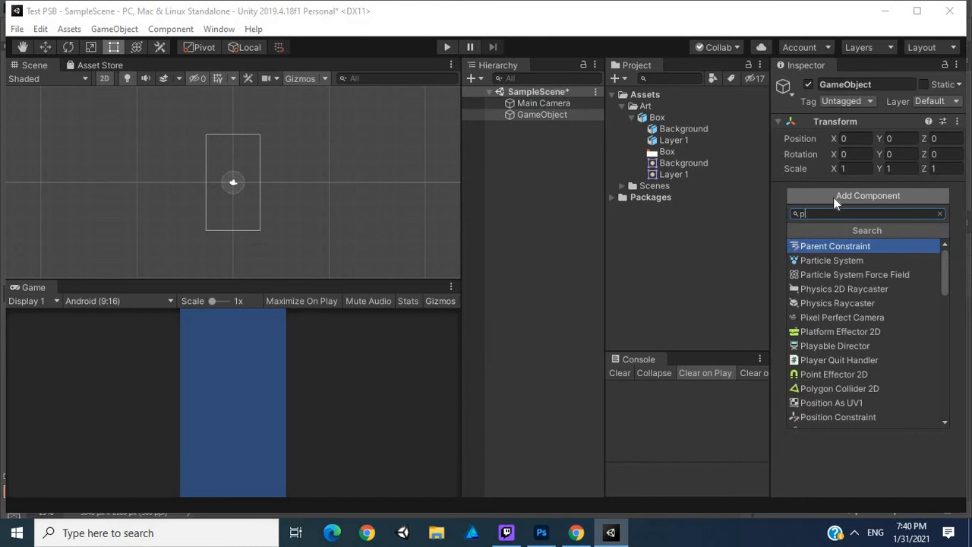
type("sprite")
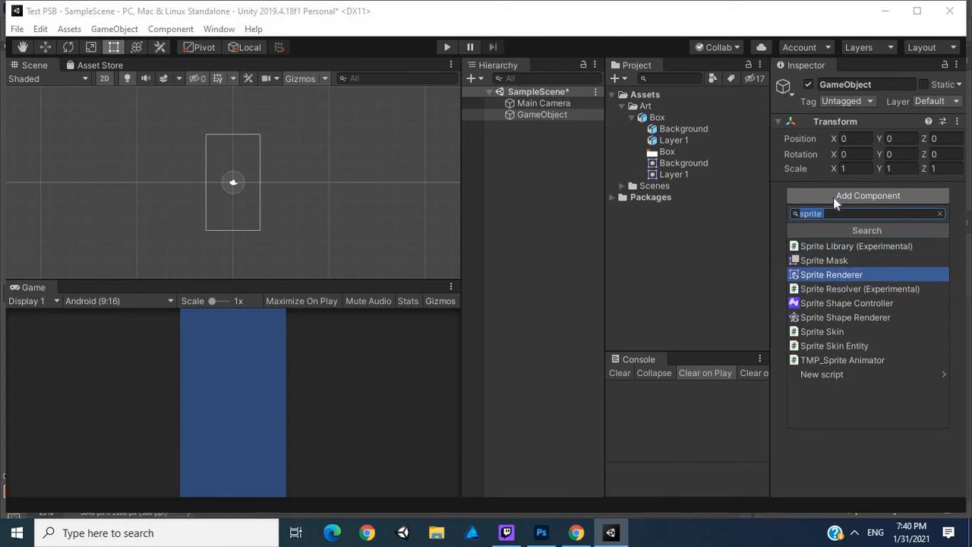
left_click(831, 273)
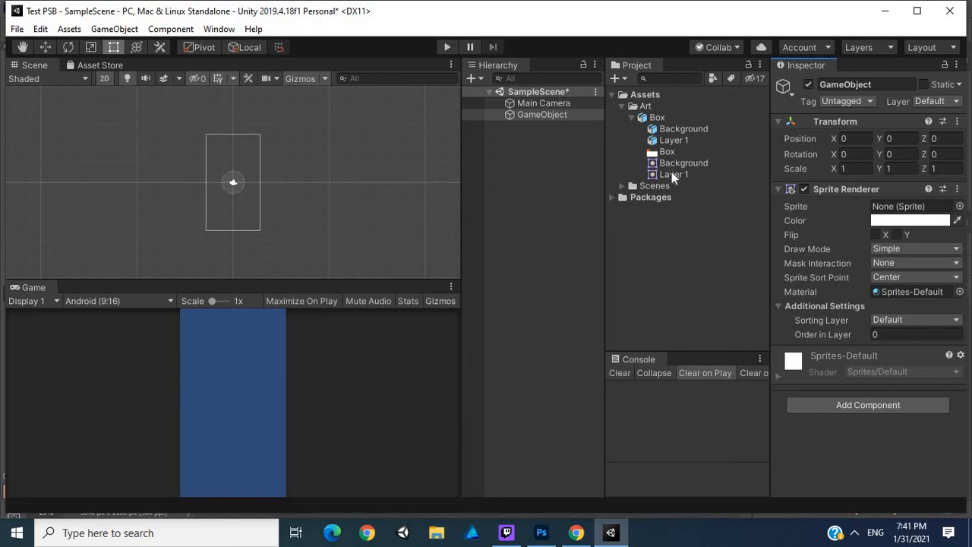
- Inspect the Layer 1 sprite under Box, then bring Box.psb forward in Photoshop
left_click(674, 173)
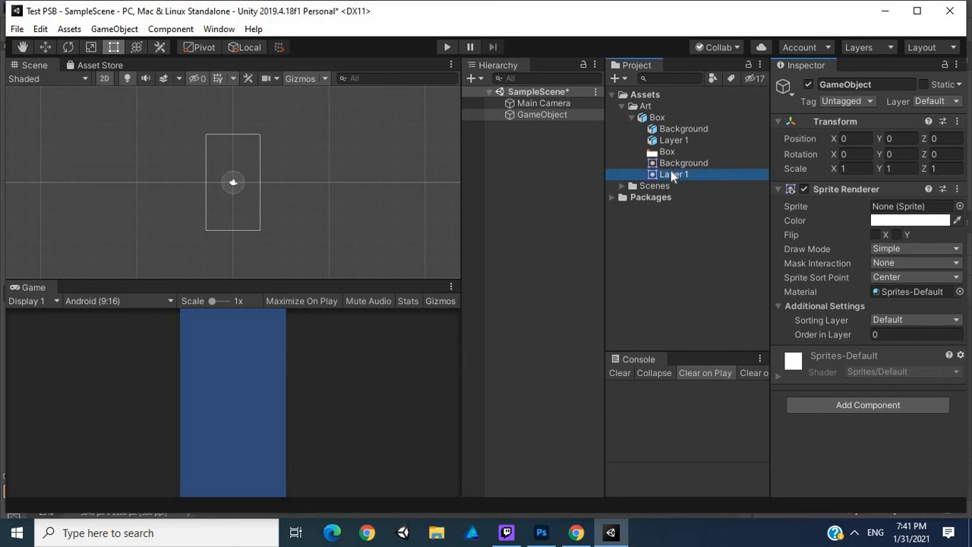
left_click(675, 173)
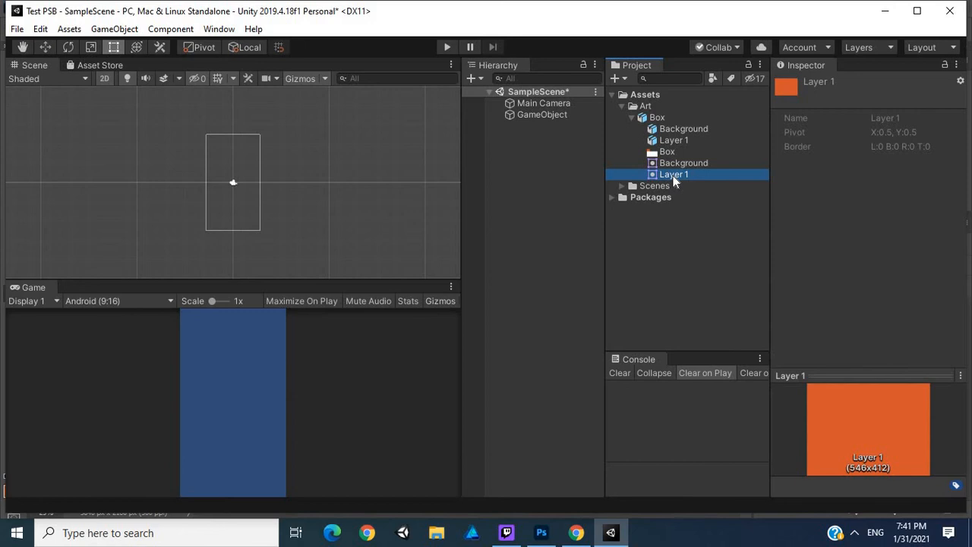
right_click(674, 173)
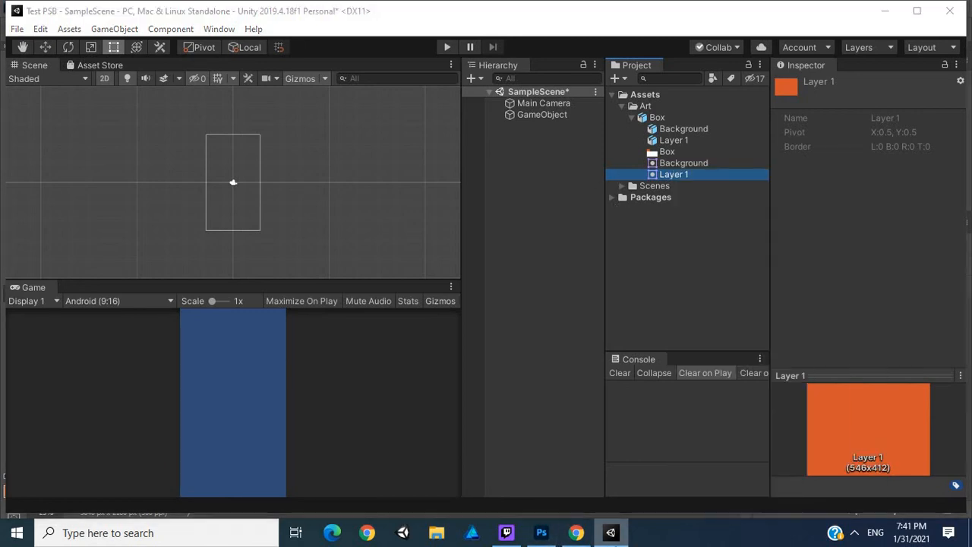
left_click(541, 532)
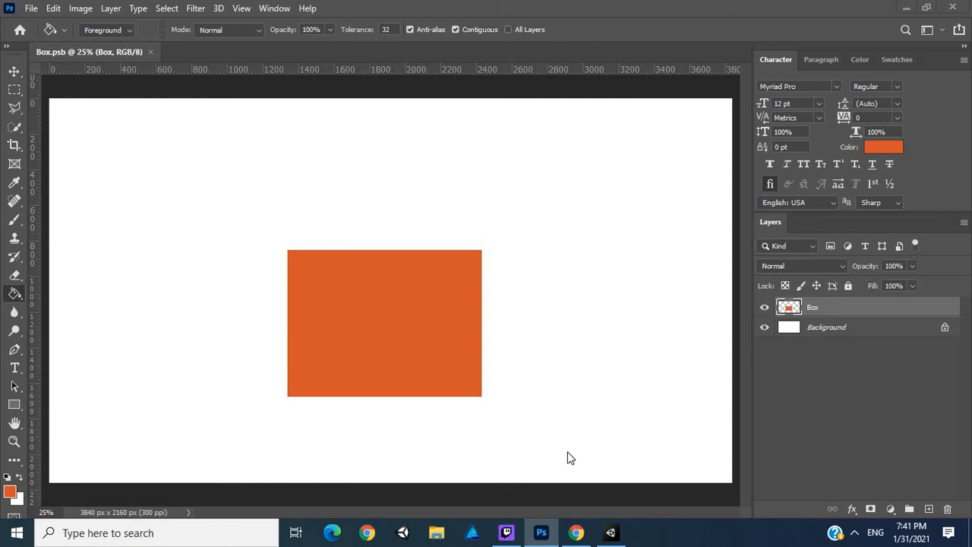
mouse_move(570, 454)
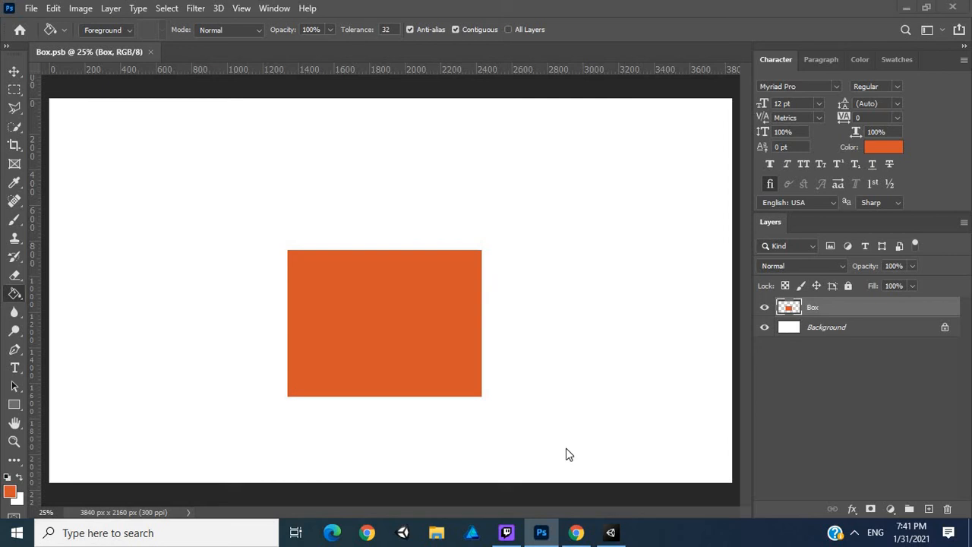
mouse_move(610, 532)
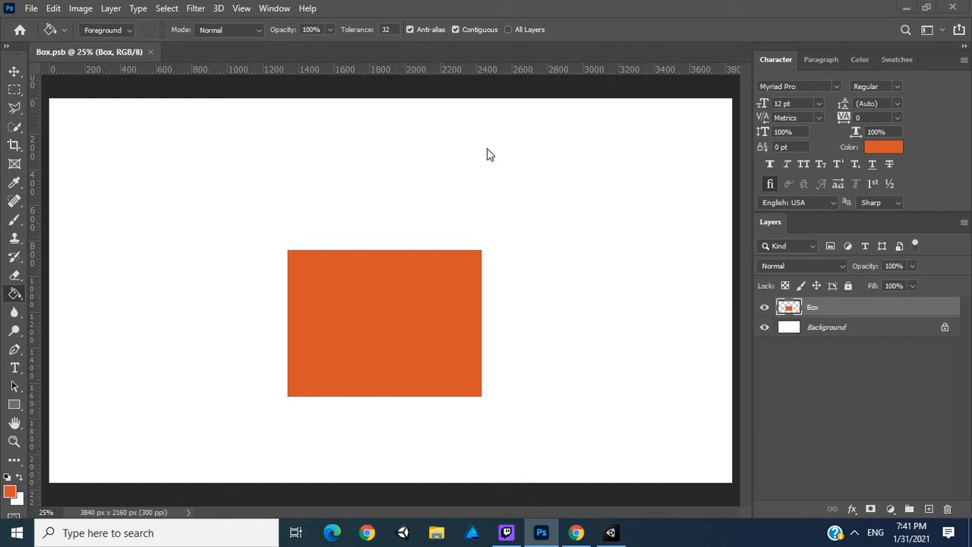
mouse_move(468, 106)
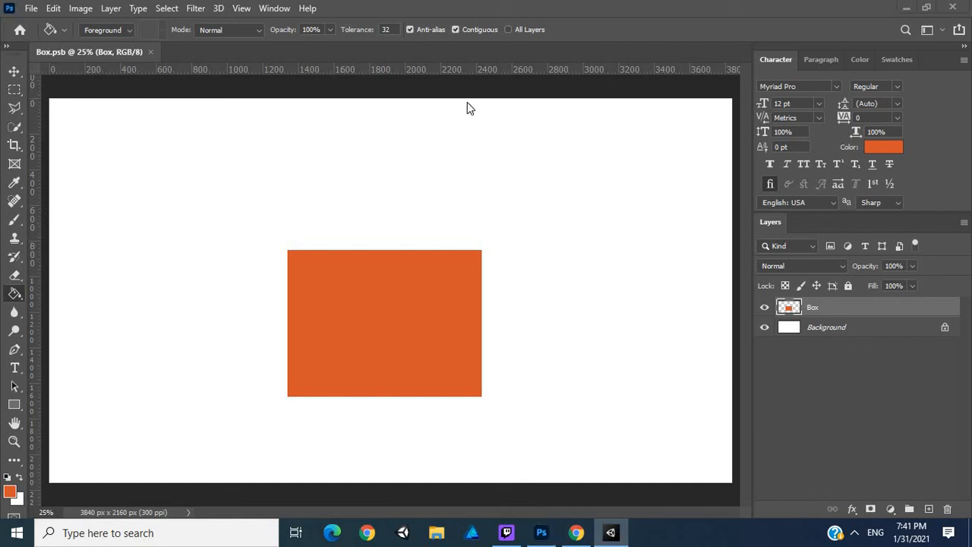
mouse_move(488, 209)
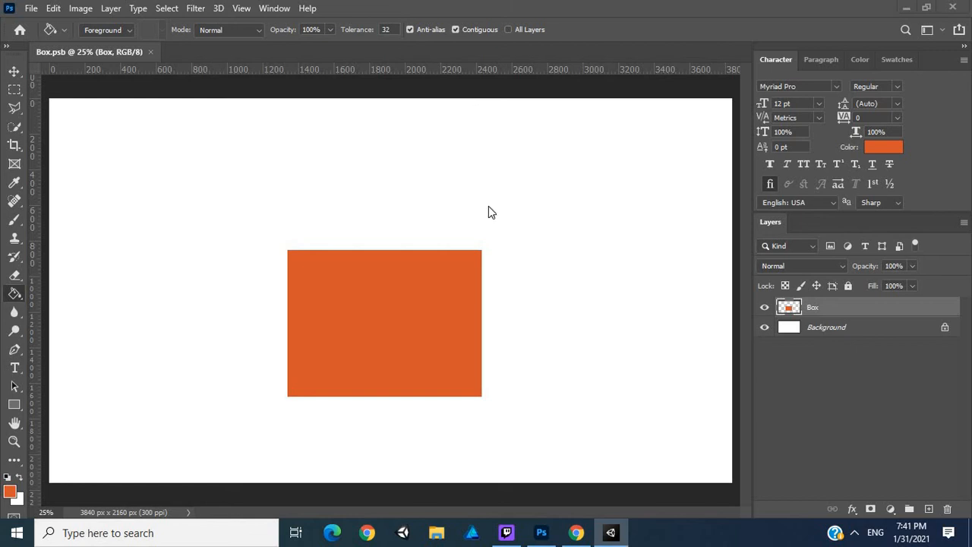
mouse_move(459, 349)
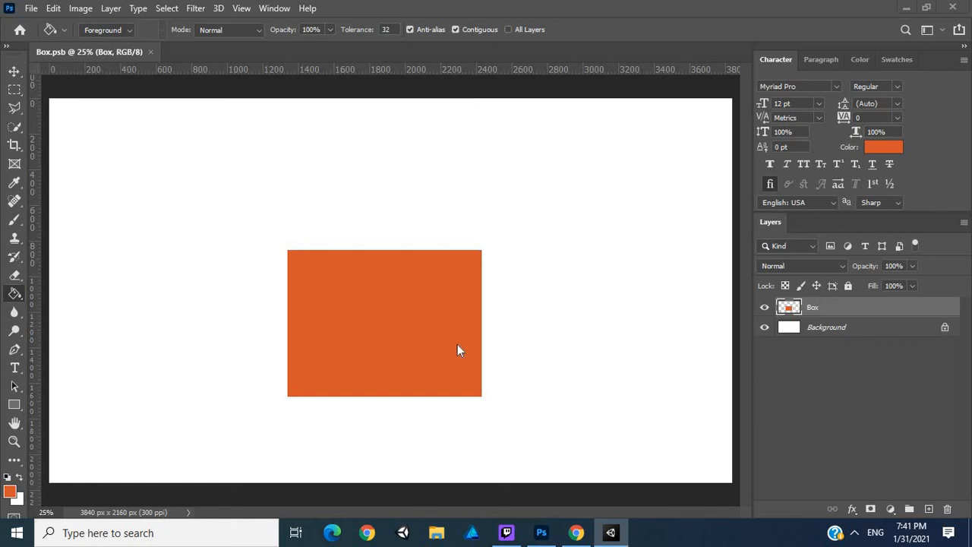
mouse_move(631, 539)
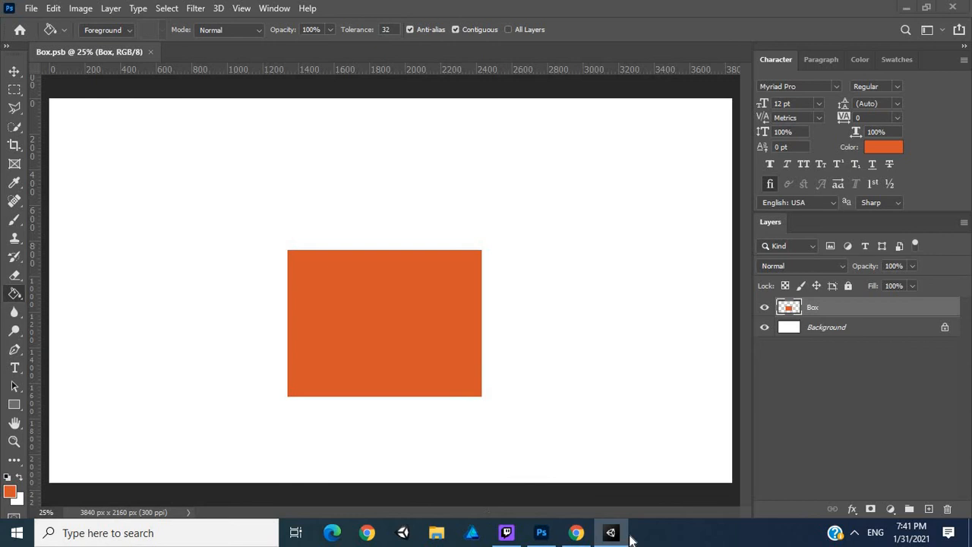
mouse_move(575, 531)
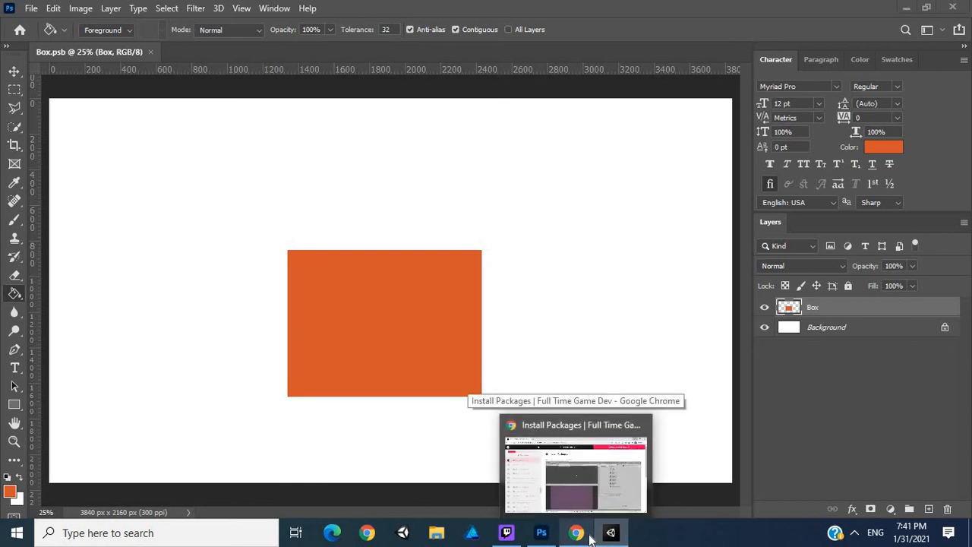
mouse_move(577, 532)
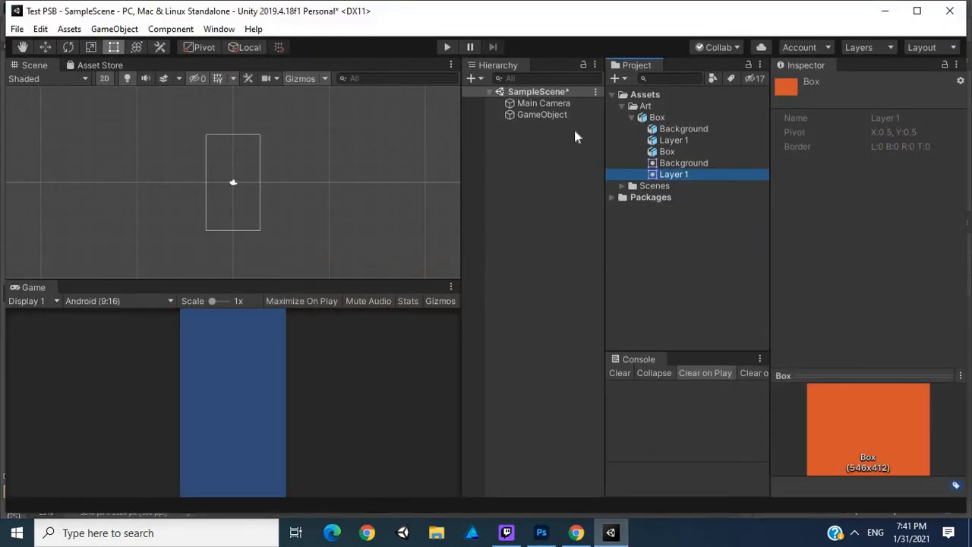
left_click(542, 114)
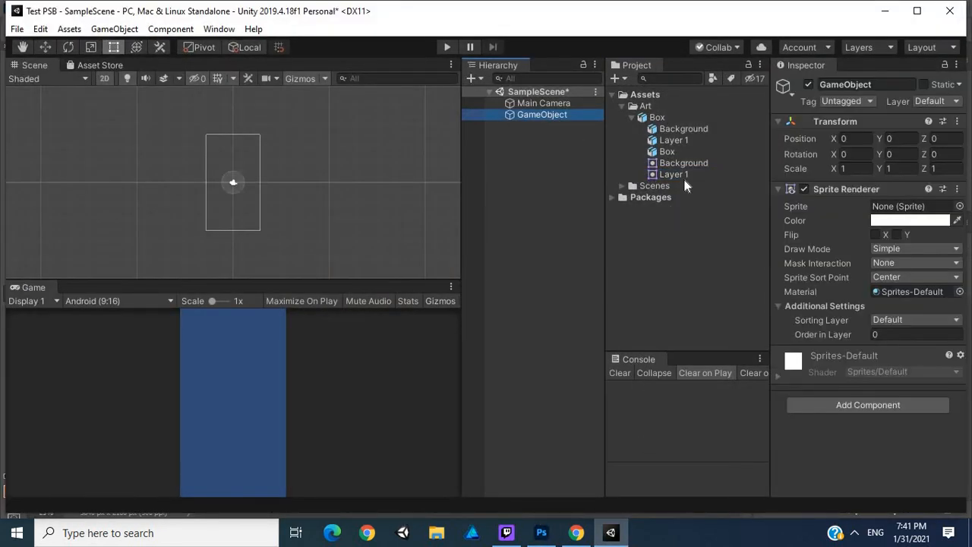
left_click(673, 173)
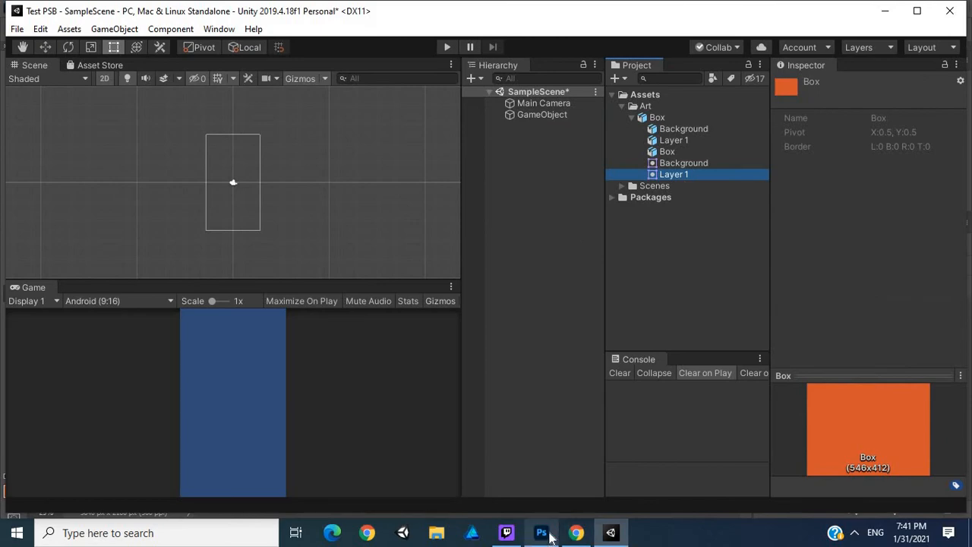
left_click(541, 532)
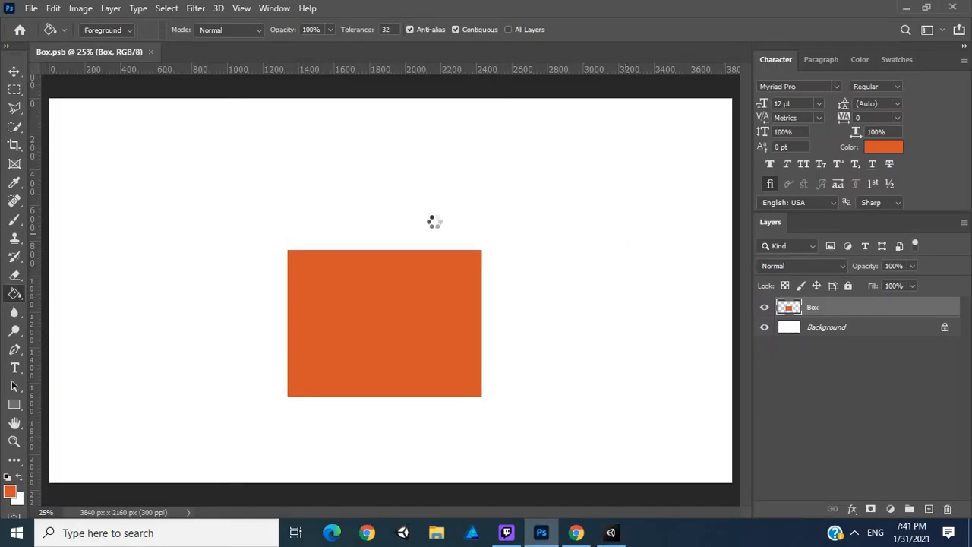
mouse_move(270, 196)
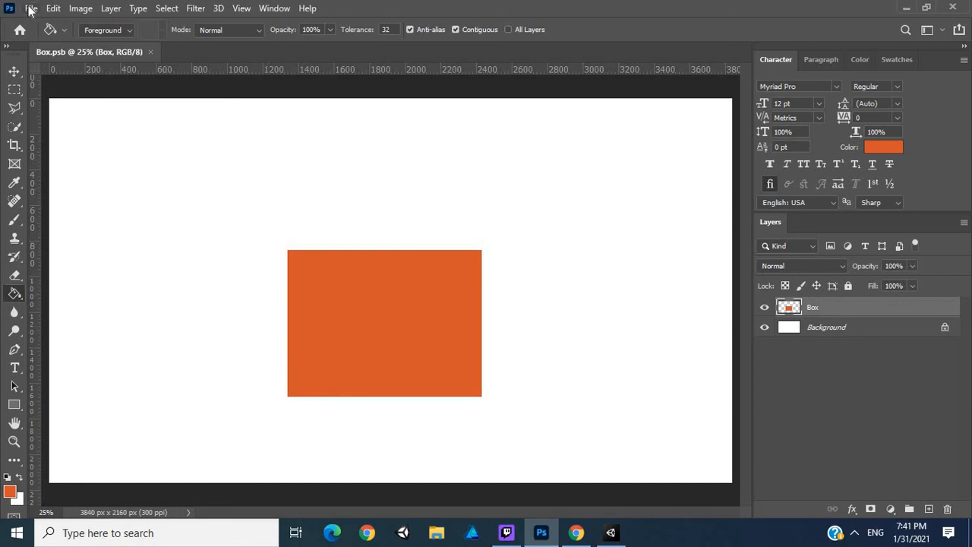
- Leave the Box document in Photoshop and bring the Unity editor back to the front
left_click(33, 7)
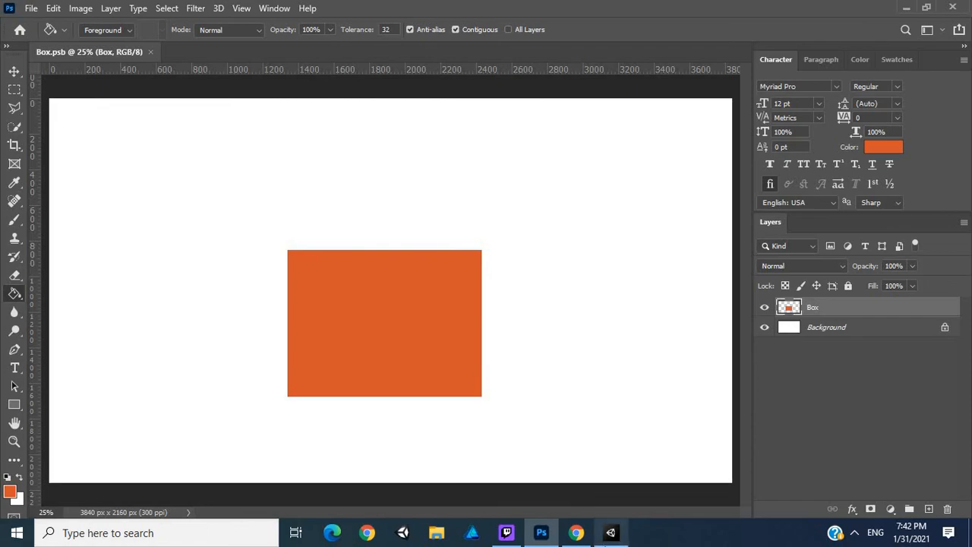
left_click(611, 532)
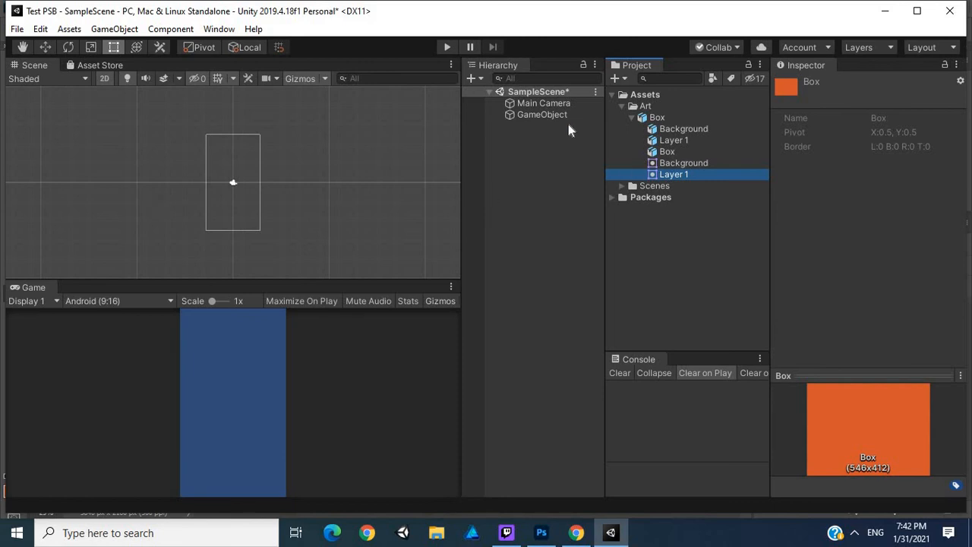
- Assign the Box sprite to the GameObject's Sprite Renderer and move it to roughly (3.58, 1.49)
left_click(542, 114)
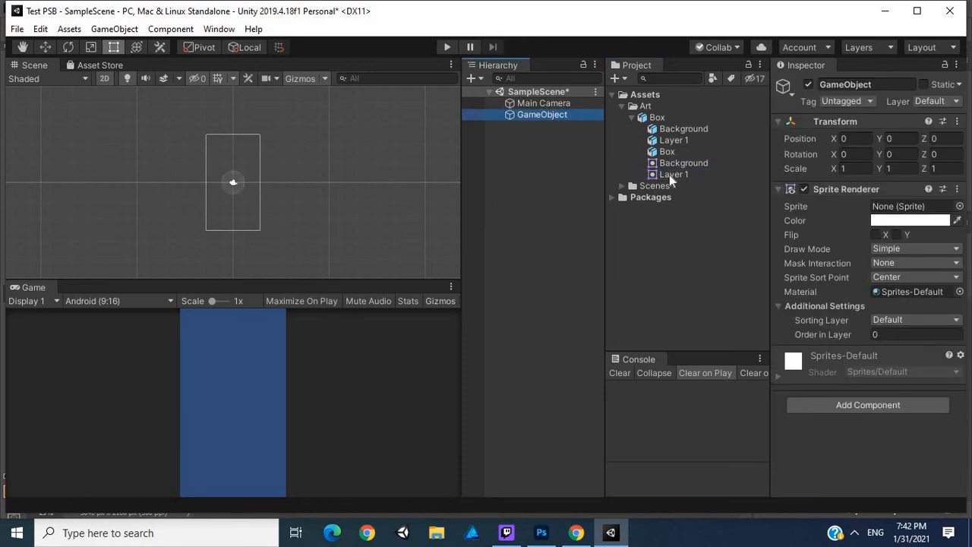
left_click(908, 207)
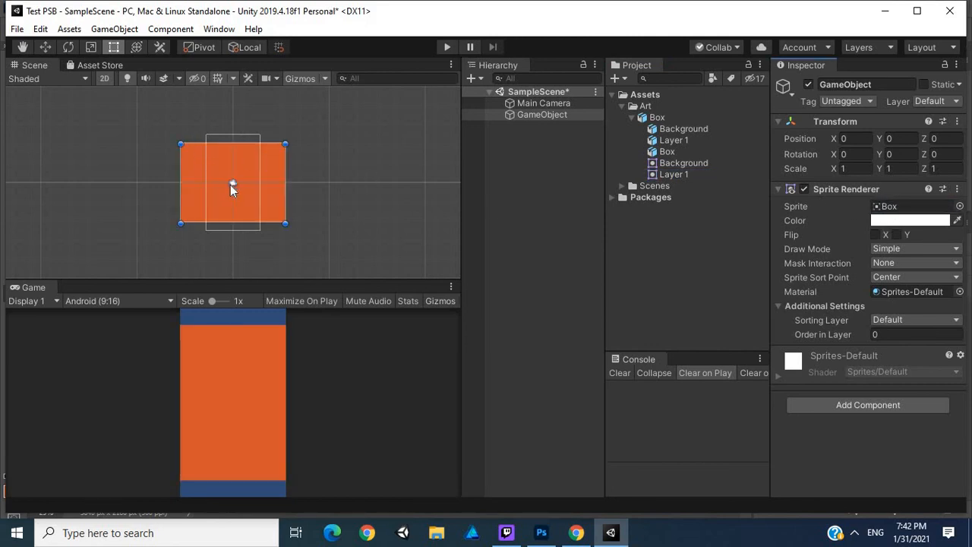
left_click_drag(234, 190, 266, 169)
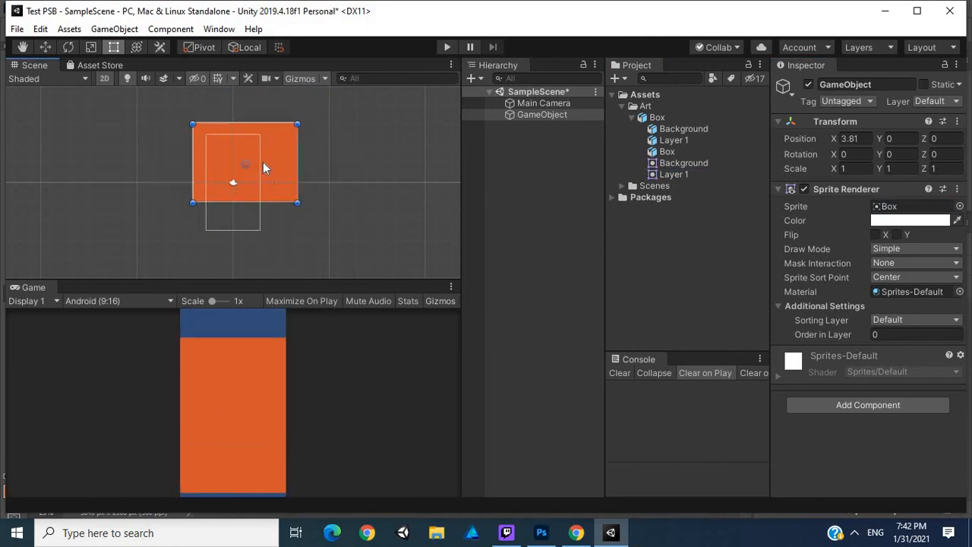
left_click_drag(243, 167, 268, 169)
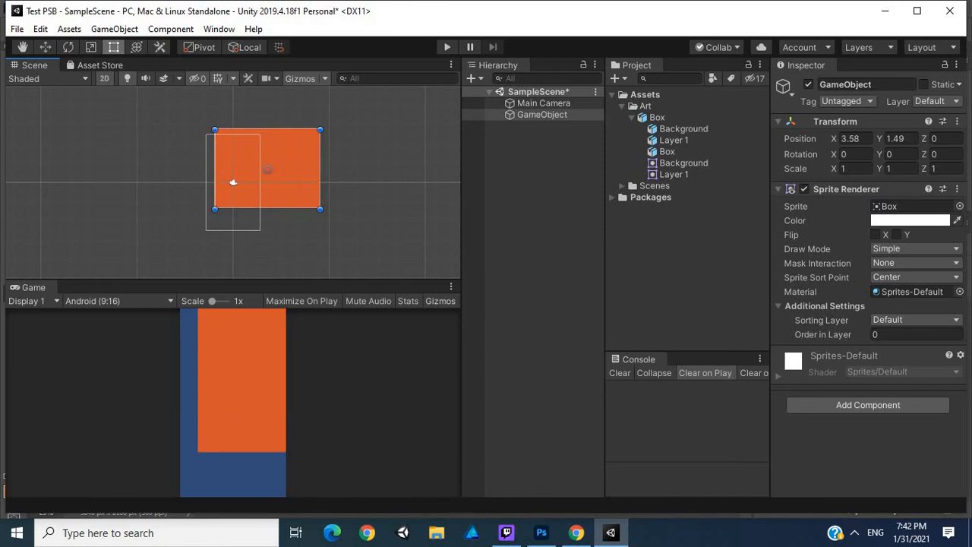
- Return to the Box.psb document in Photoshop
left_click(540, 531)
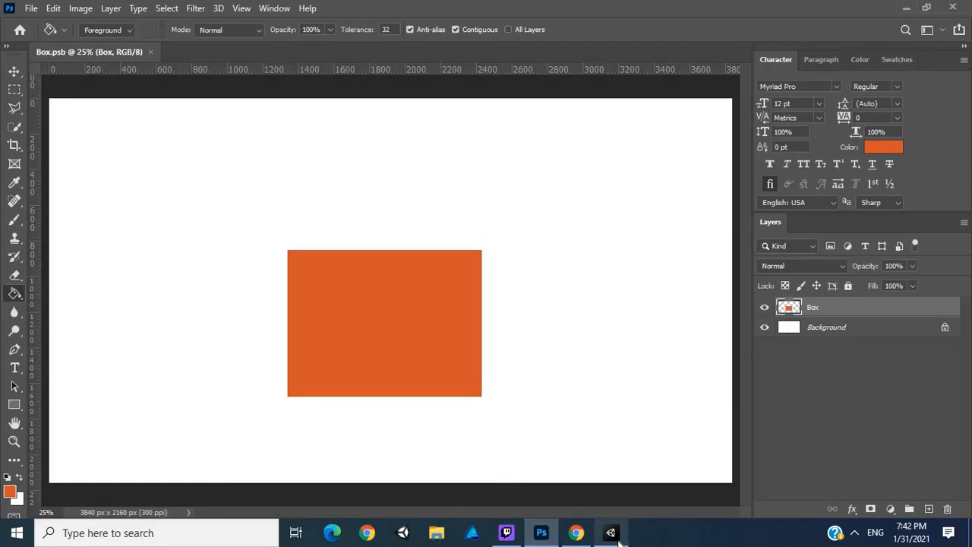